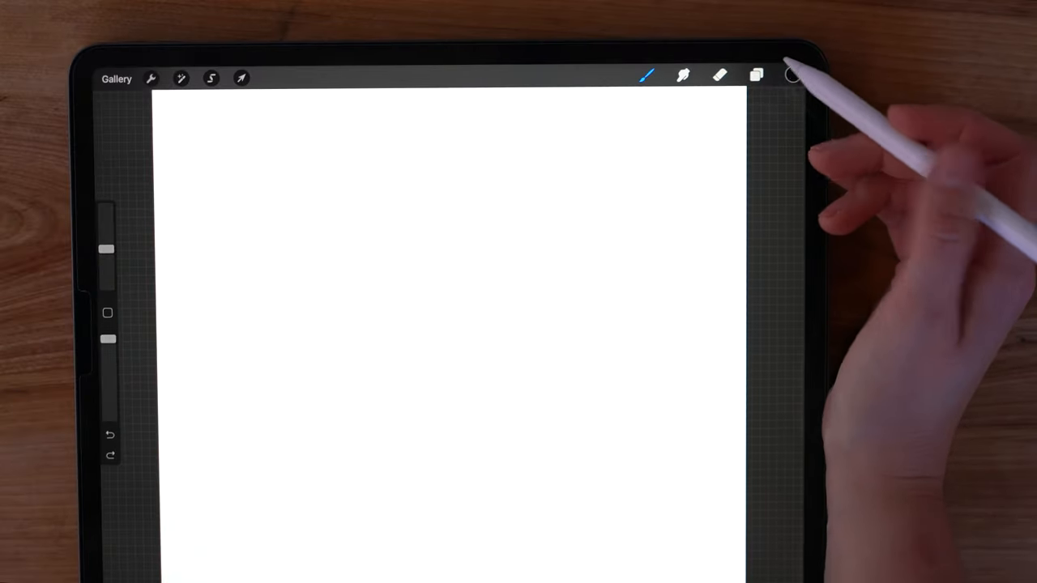
- Add two new empty layers (Layer 12 and Layer 13) above the painting layers
{"action": "left_click", "coordinate": [755, 77]}
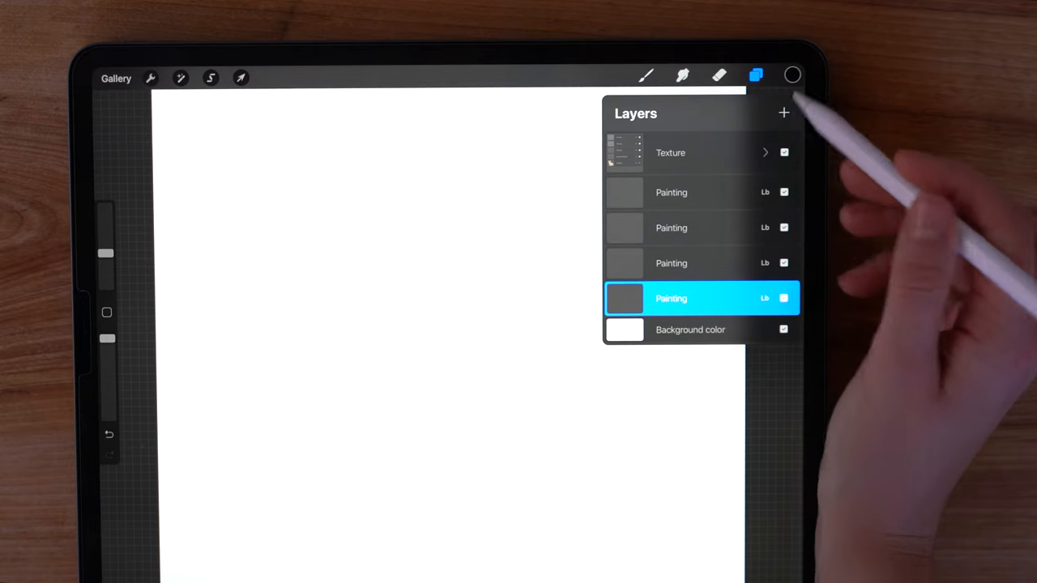
{"action": "left_click", "coordinate": [783, 113]}
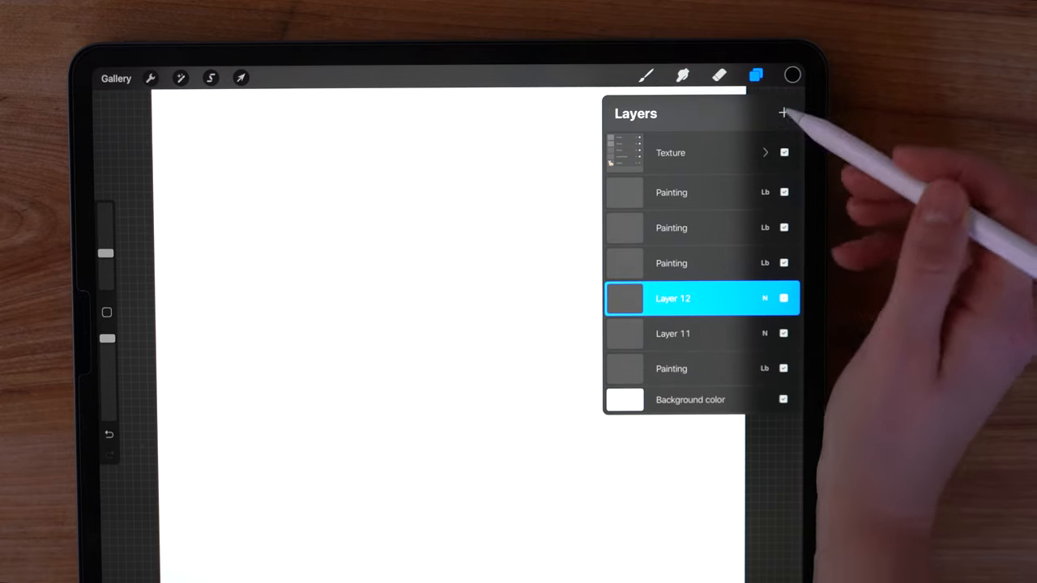
{"action": "left_click", "coordinate": [782, 113]}
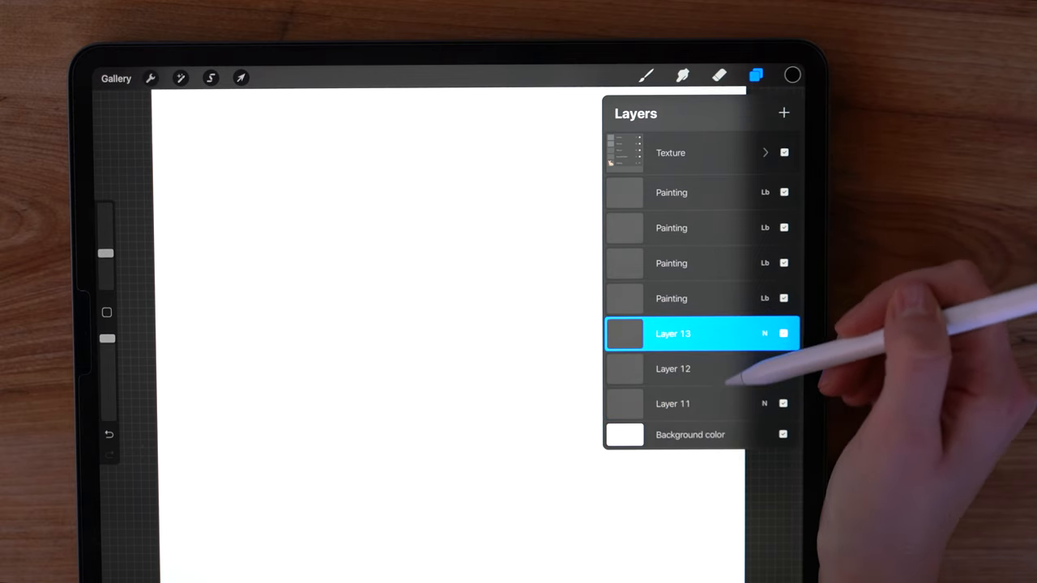
{"action": "left_click", "coordinate": [646, 76]}
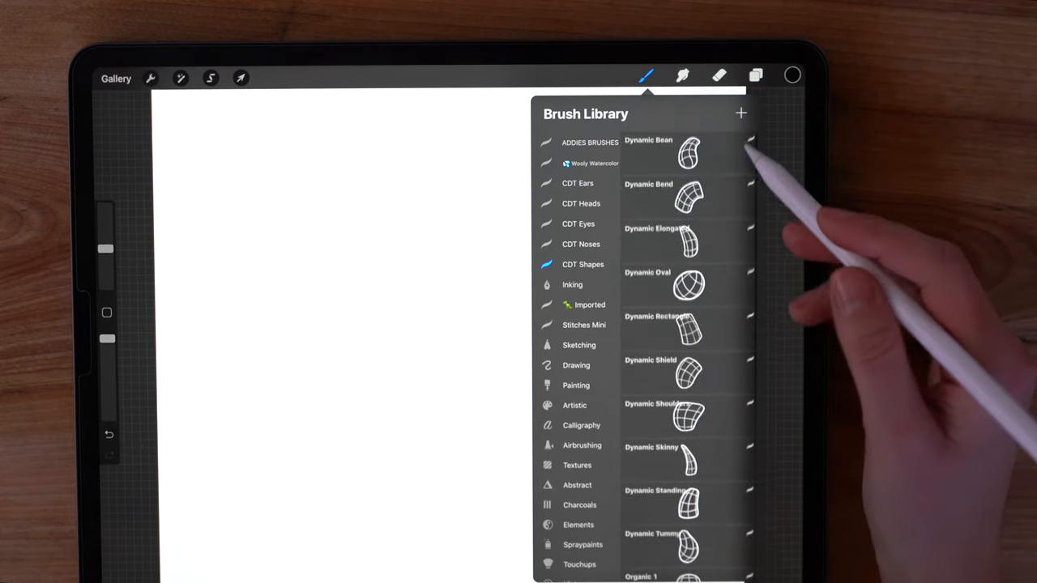
- Choose the Organic 7 brush from CDT Shapes and begin stamping the body shape
{"action": "left_click", "coordinate": [689, 243]}
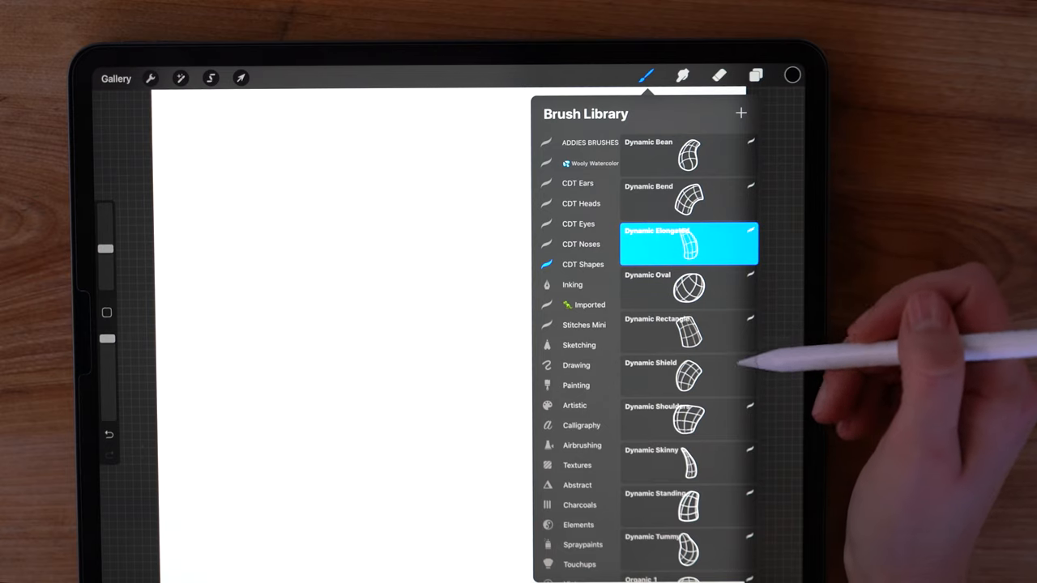
{"action": "scroll", "scroll_direction": "down", "scroll_amount": 3}
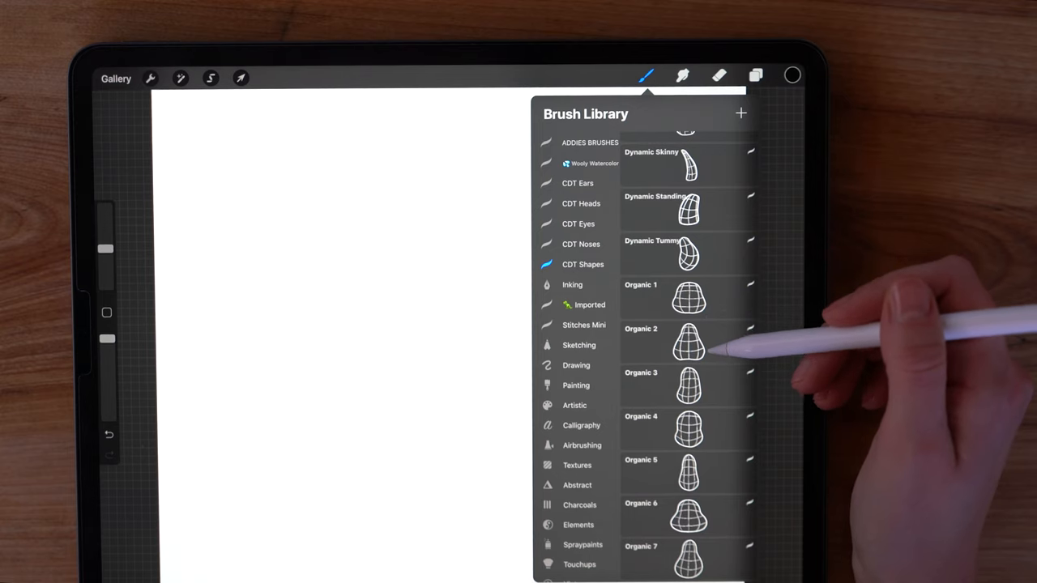
{"action": "mouse_move", "coordinate": [716, 304]}
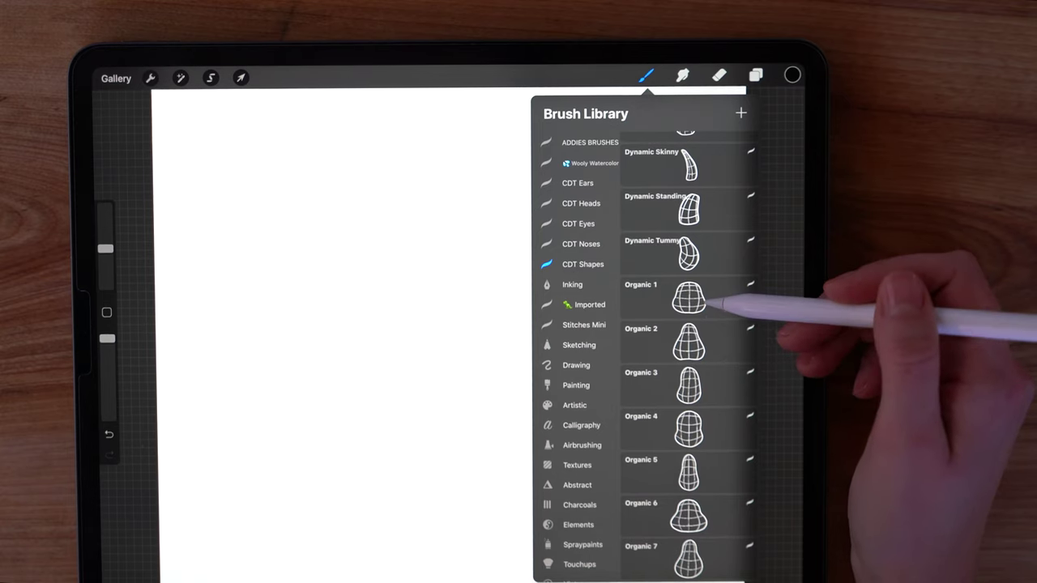
{"action": "mouse_move", "coordinate": [705, 305]}
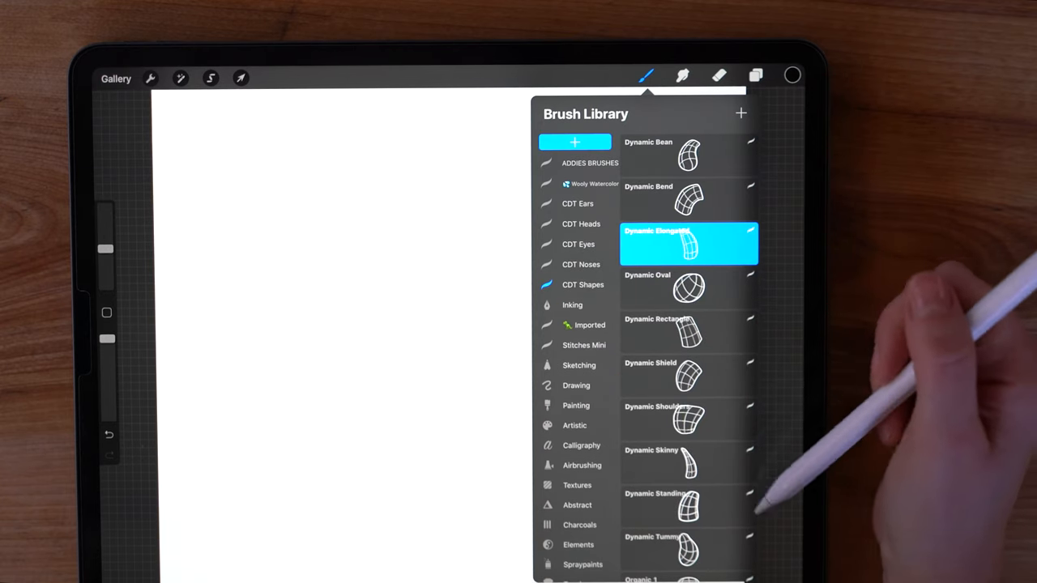
{"action": "mouse_move", "coordinate": [713, 291]}
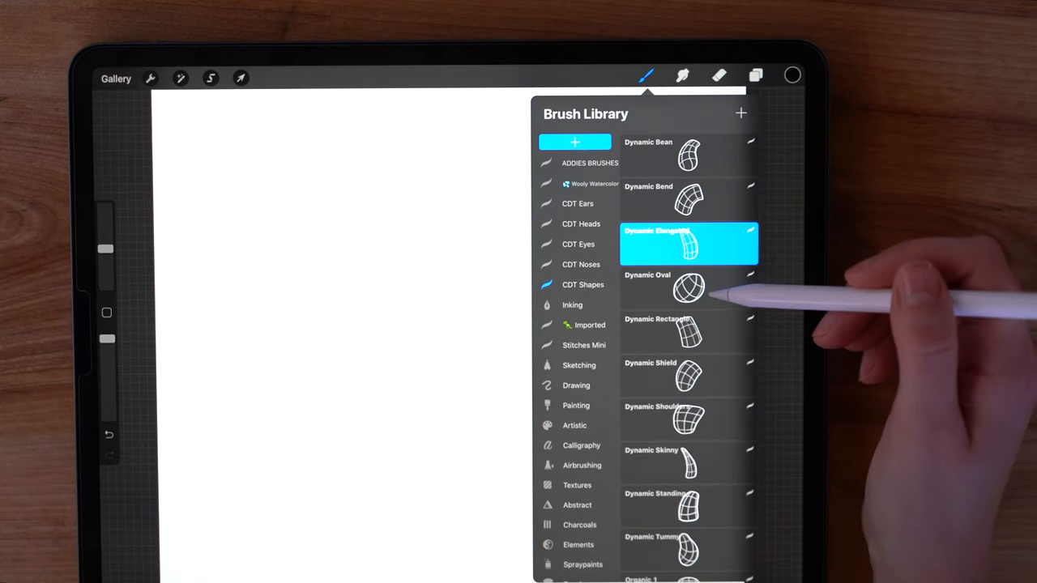
{"action": "scroll", "scroll_direction": "down", "scroll_amount": 3}
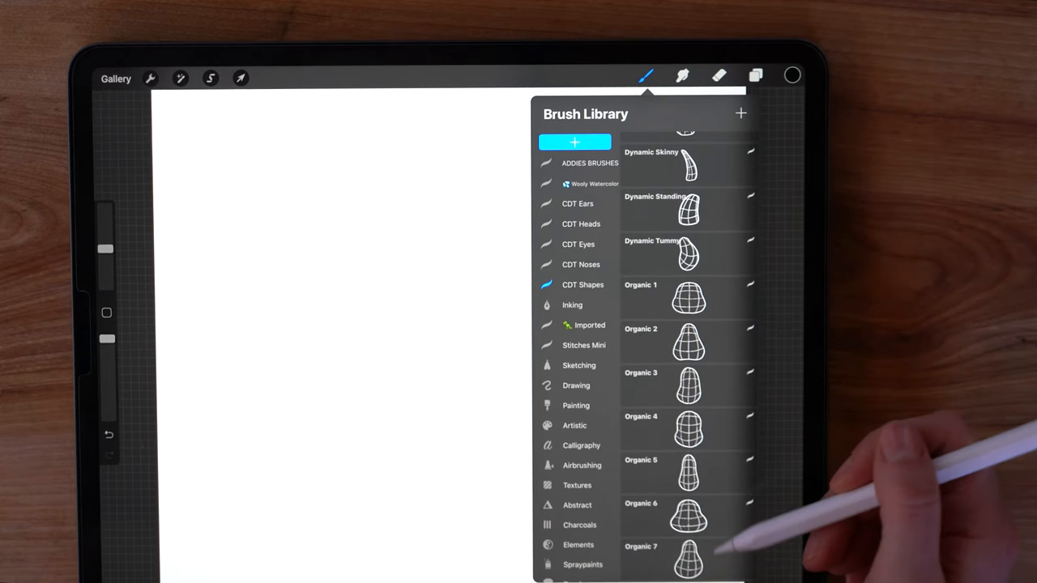
{"action": "mouse_move", "coordinate": [745, 535]}
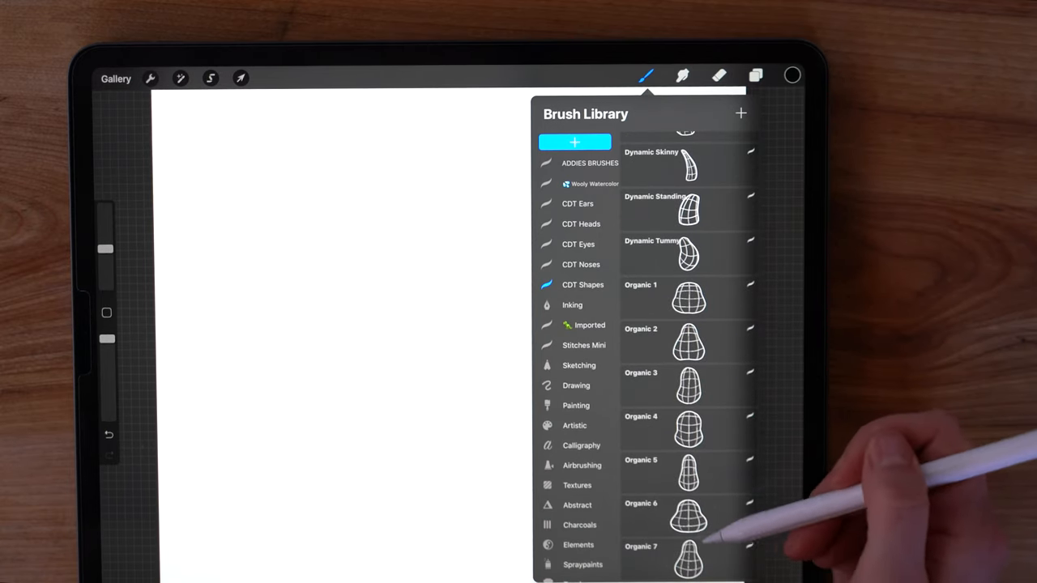
{"action": "left_click", "coordinate": [681, 567]}
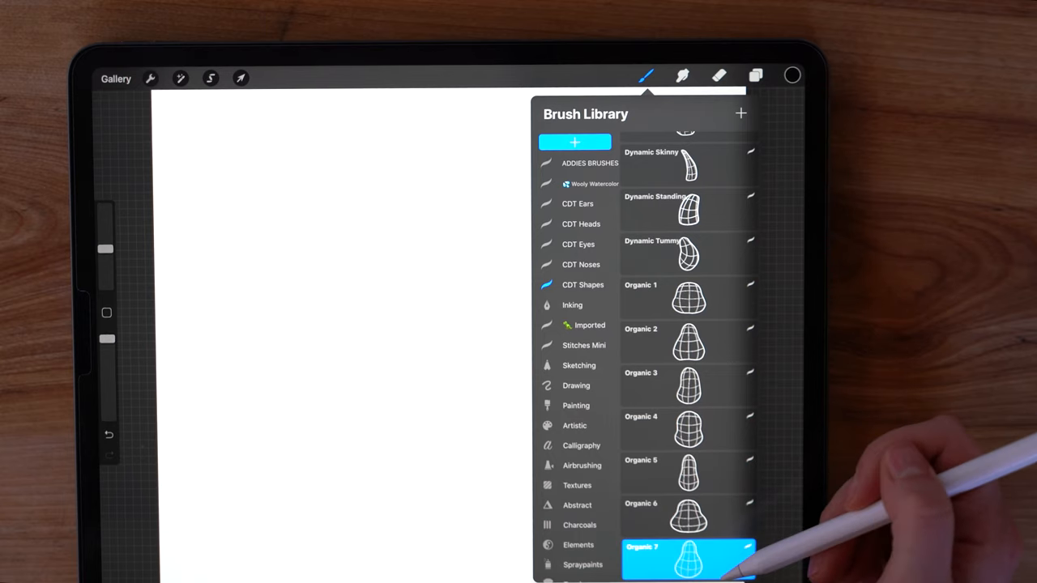
{"action": "left_click", "coordinate": [684, 560]}
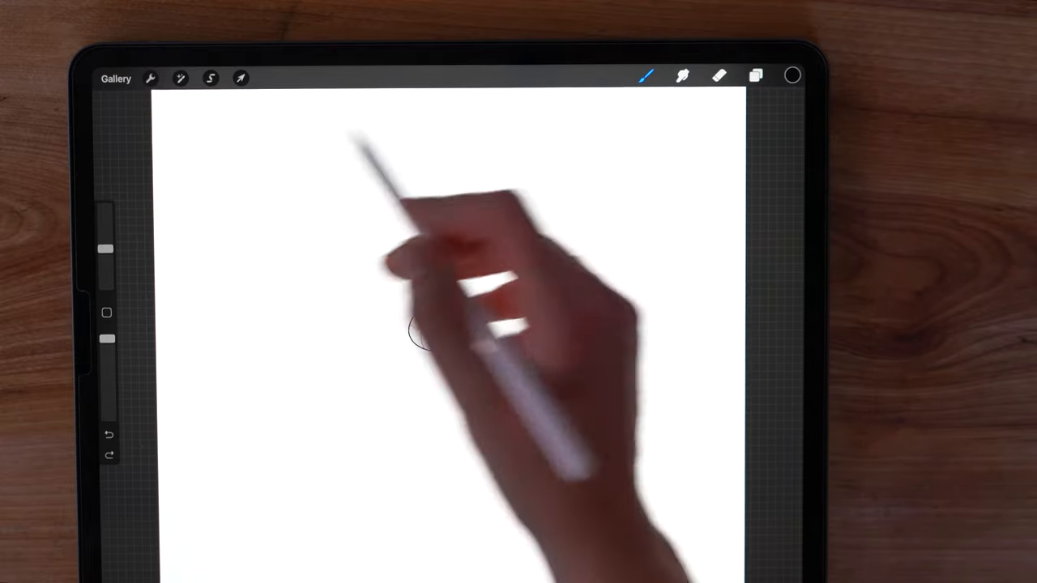
- Adjust the stamped body shape and switch to the Cat brush for the head
{"action": "left_click", "coordinate": [241, 78]}
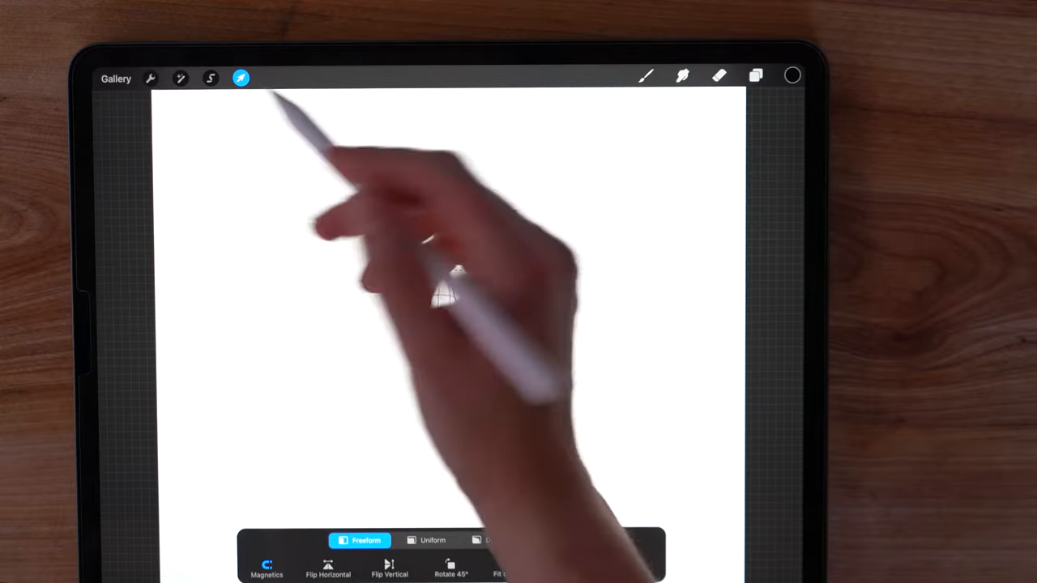
{"action": "left_click", "coordinate": [434, 540]}
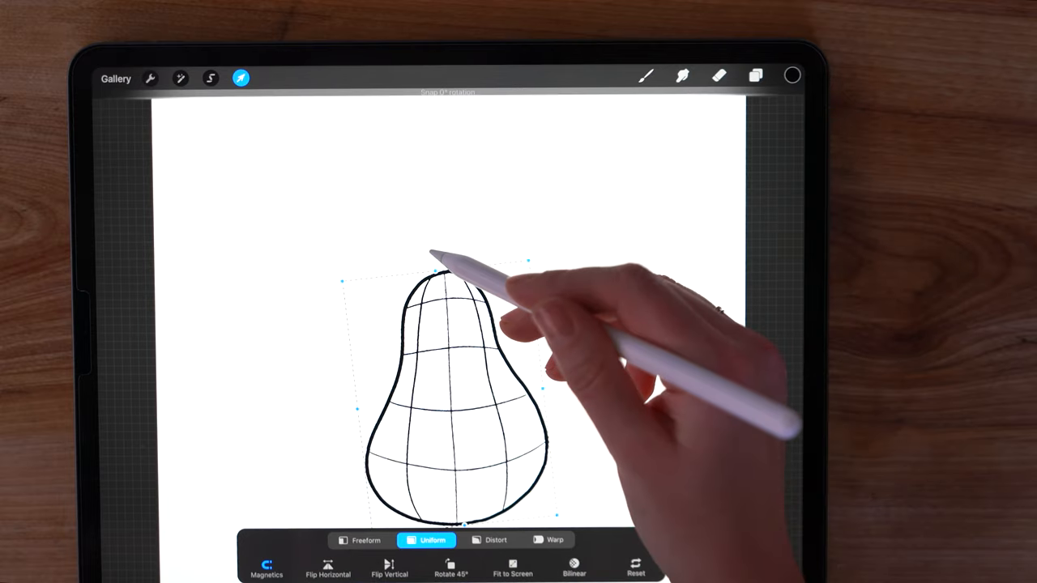
{"action": "left_click", "coordinate": [755, 78]}
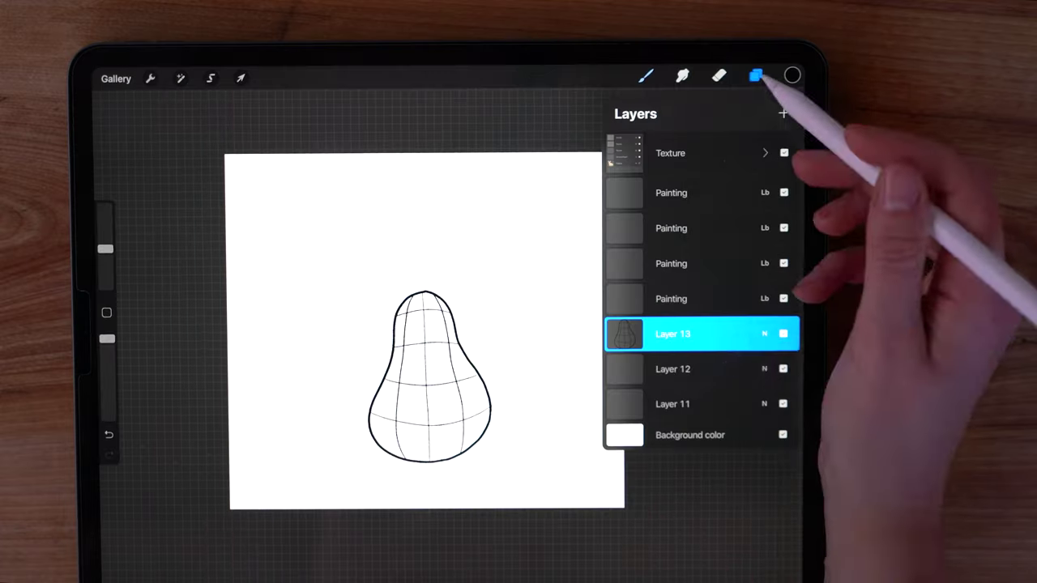
{"action": "left_click", "coordinate": [643, 76]}
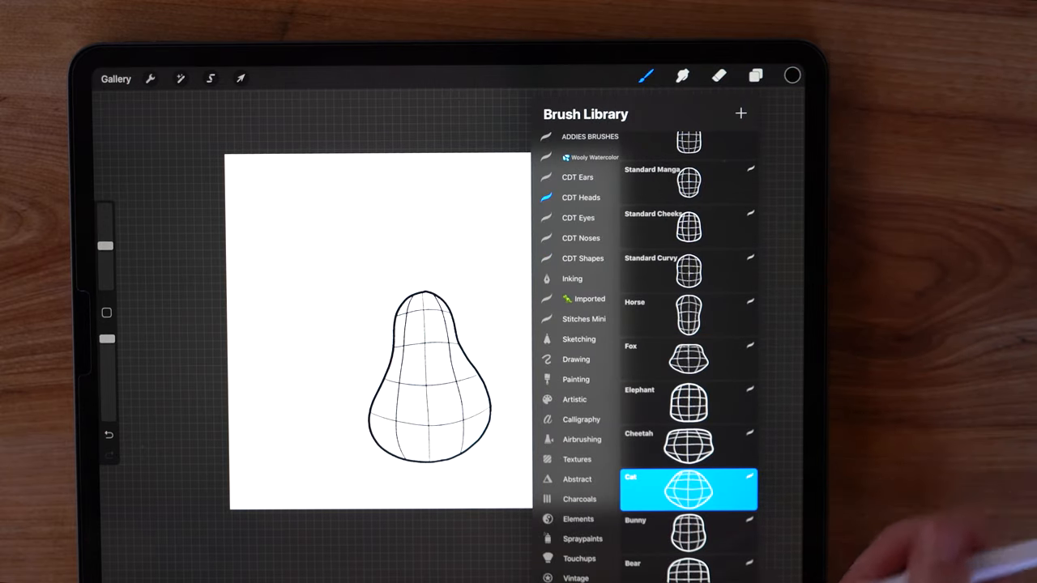
{"action": "left_click", "coordinate": [645, 77]}
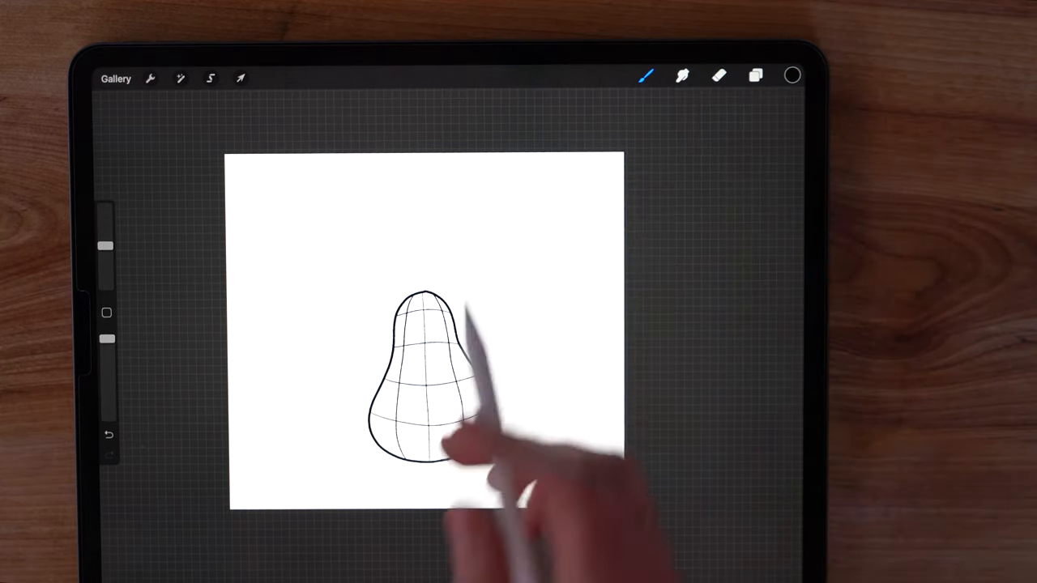
- Stamp a head shape, scale it down uniformly and seat it on top of the body
{"action": "left_click", "coordinate": [241, 78]}
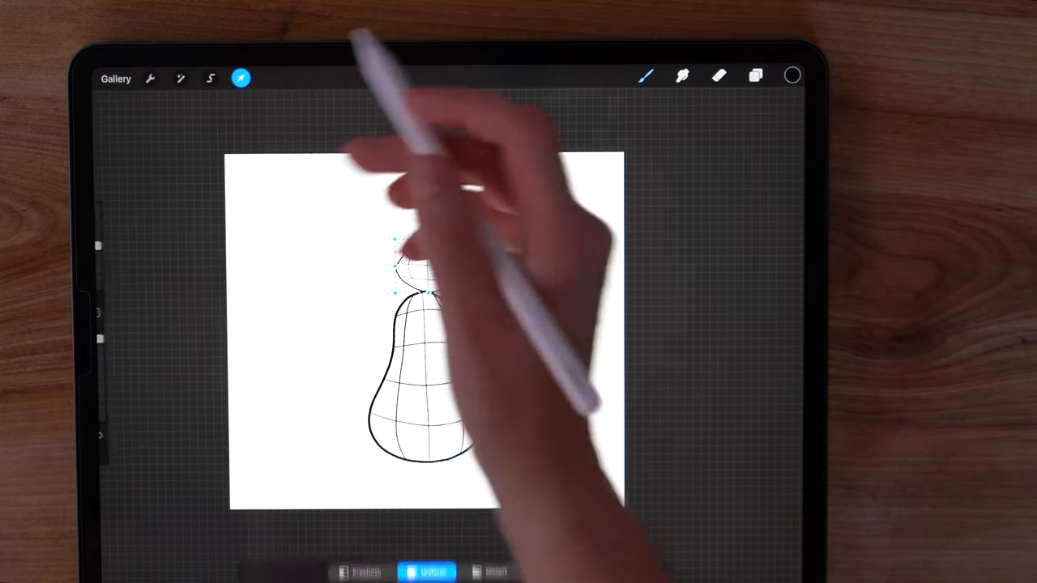
{"action": "left_click_drag", "start_coordinate": [405, 283], "coordinate": [379, 235]}
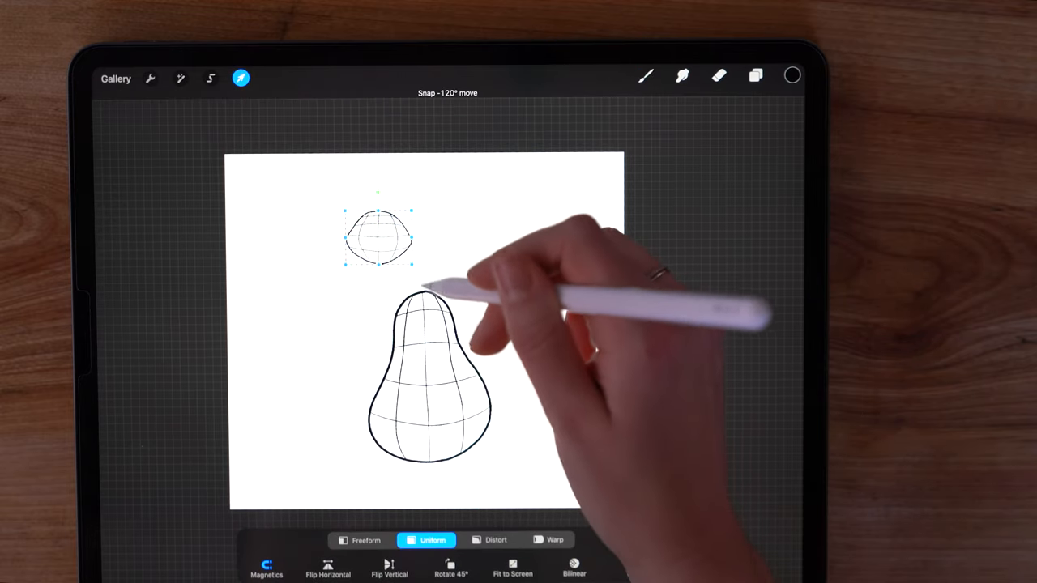
{"action": "left_click_drag", "start_coordinate": [413, 279], "coordinate": [450, 305]}
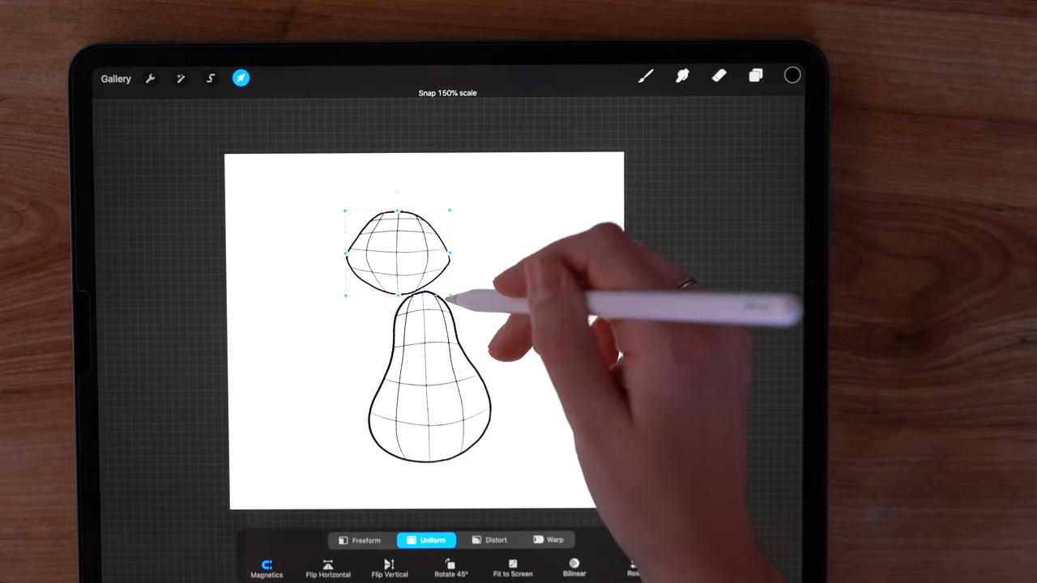
{"action": "left_click_drag", "start_coordinate": [397, 251], "coordinate": [422, 276]}
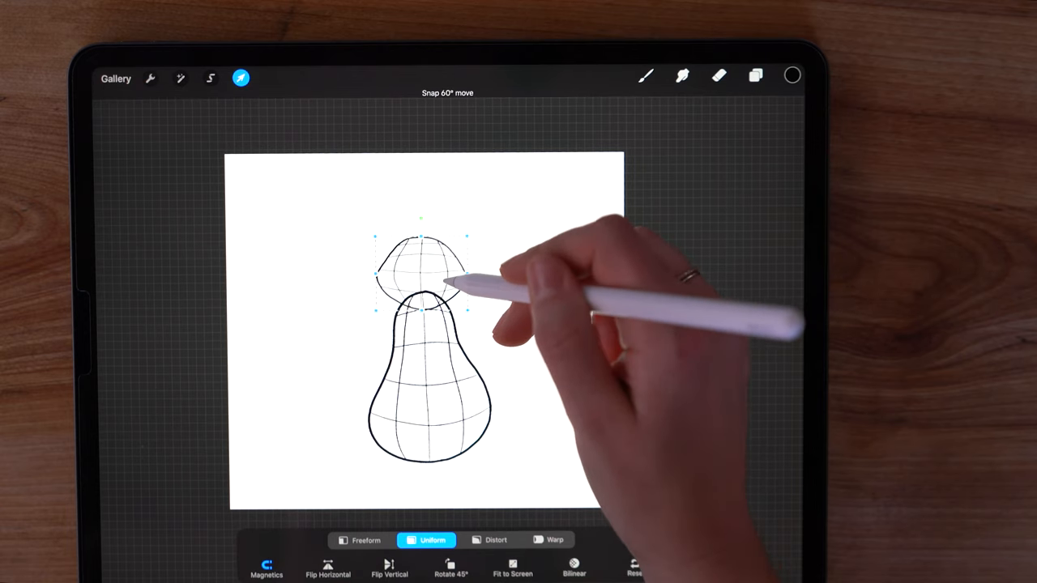
{"action": "left_click", "coordinate": [753, 78]}
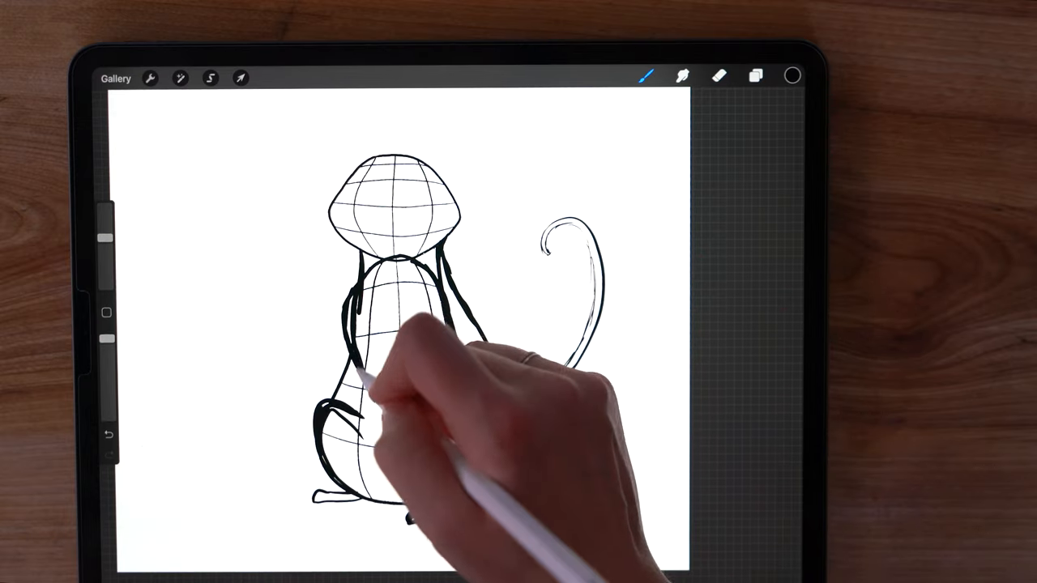
- Ink thick outlines of the cat's body and front leg over the guide shapes
{"action": "left_click", "coordinate": [718, 74]}
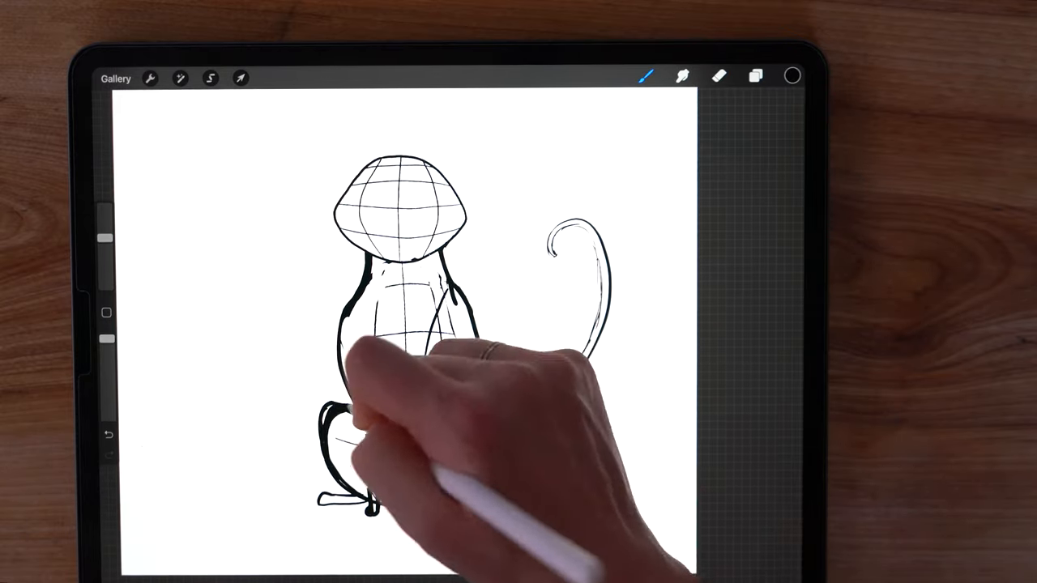
{"action": "left_click_drag", "start_coordinate": [324, 421], "coordinate": [503, 470]}
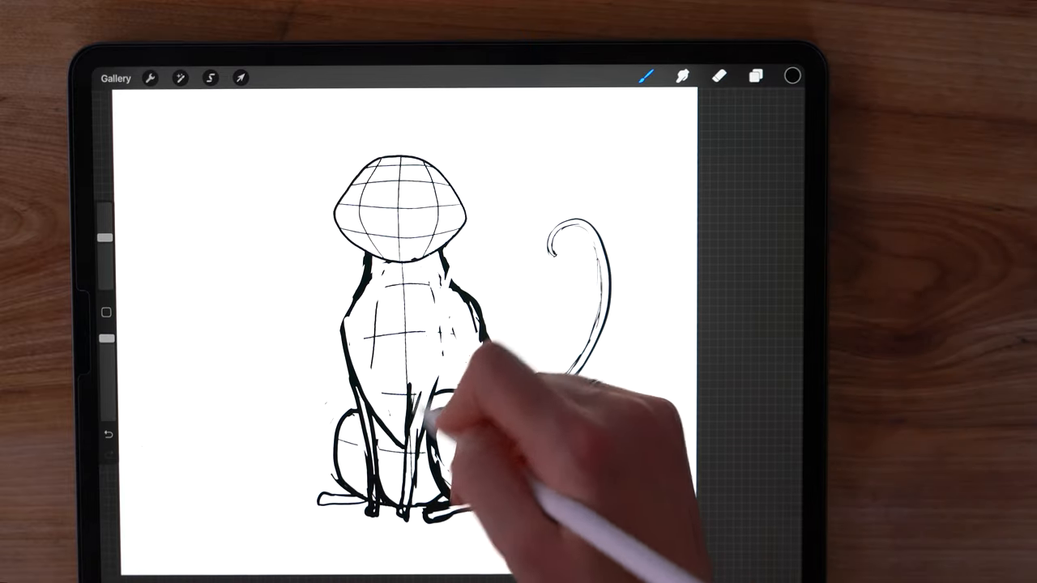
{"action": "left_click", "coordinate": [716, 76]}
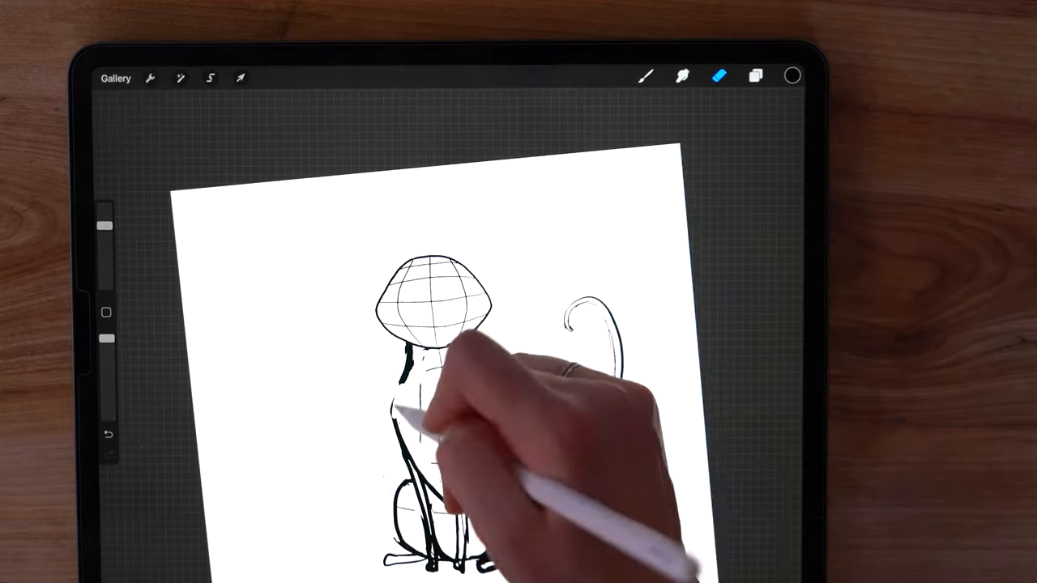
- Select the outline layer and retrace the body and tail with heavier strokes
{"action": "left_click", "coordinate": [755, 76]}
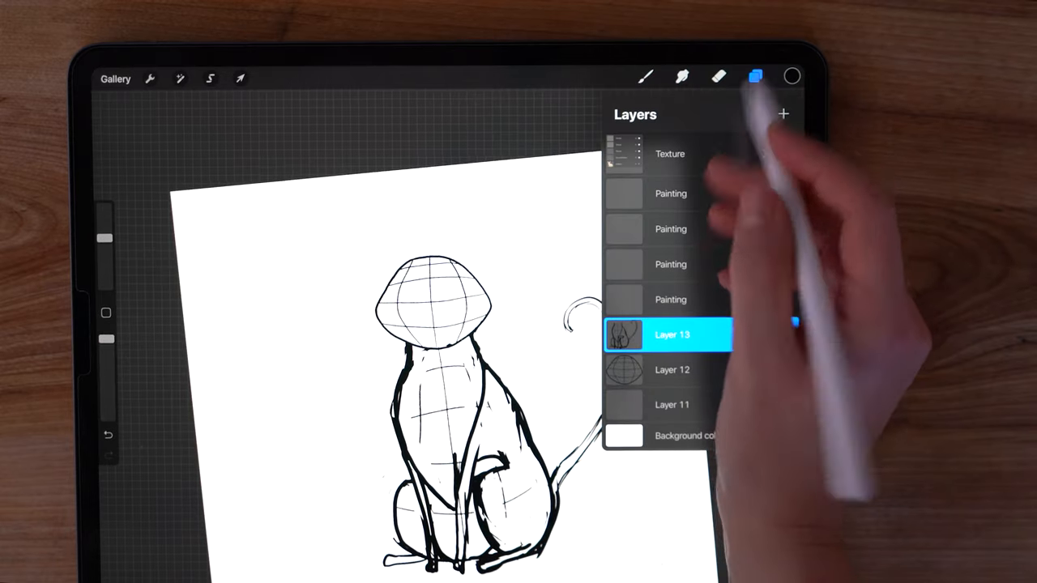
{"action": "left_click", "coordinate": [681, 370]}
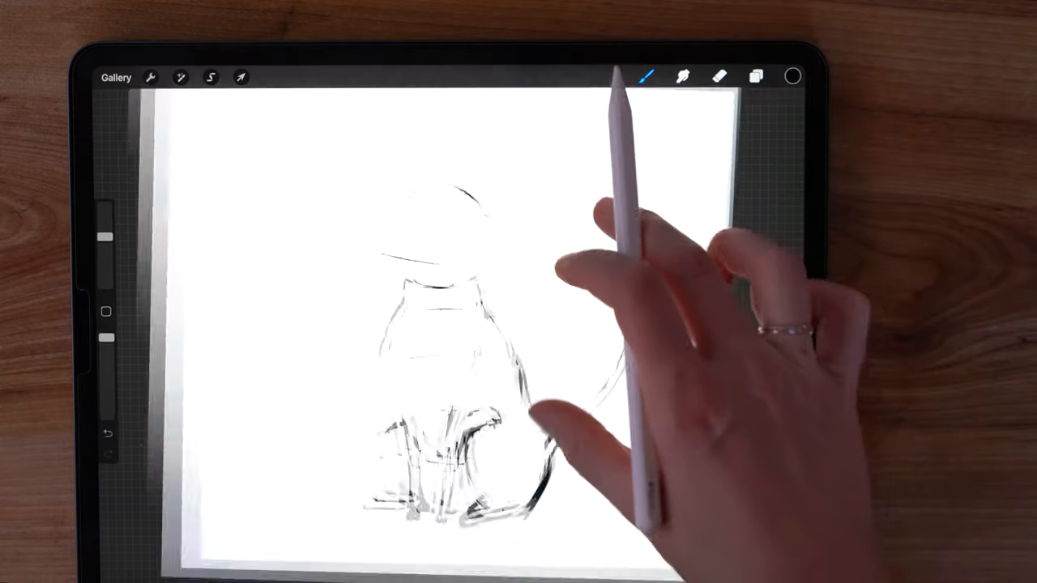
{"action": "left_click", "coordinate": [241, 78]}
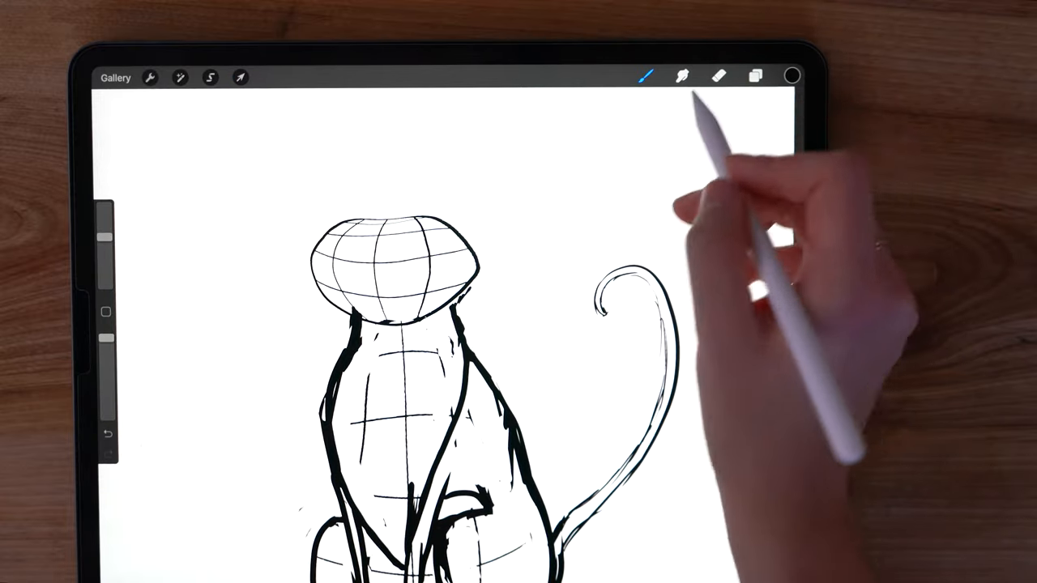
- Stamp pointed ears from CDT Ears onto the head and ink a small dark nose
{"action": "left_click", "coordinate": [642, 76]}
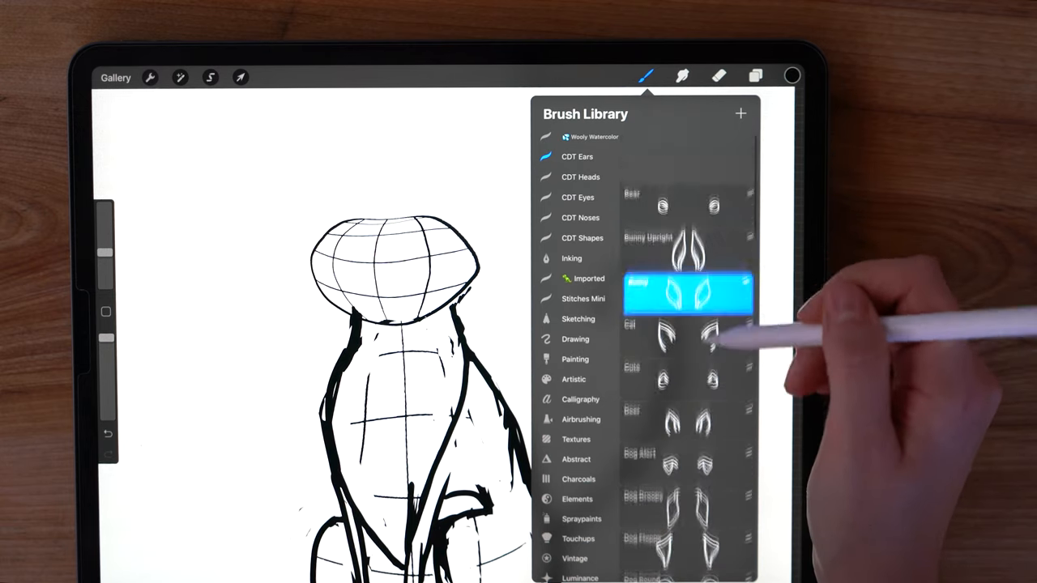
{"action": "left_click", "coordinate": [687, 295]}
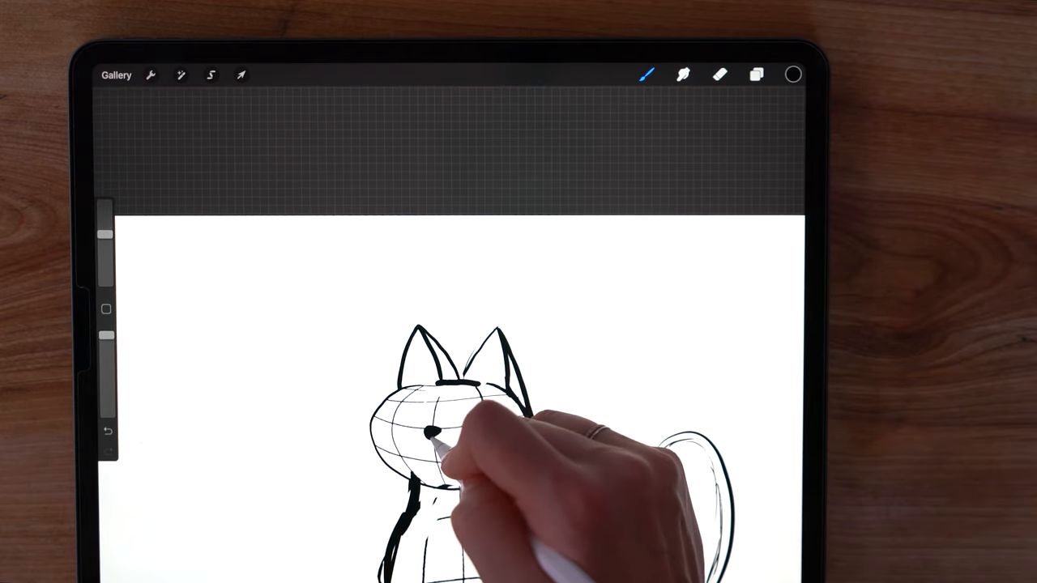
{"action": "left_click", "coordinate": [755, 75]}
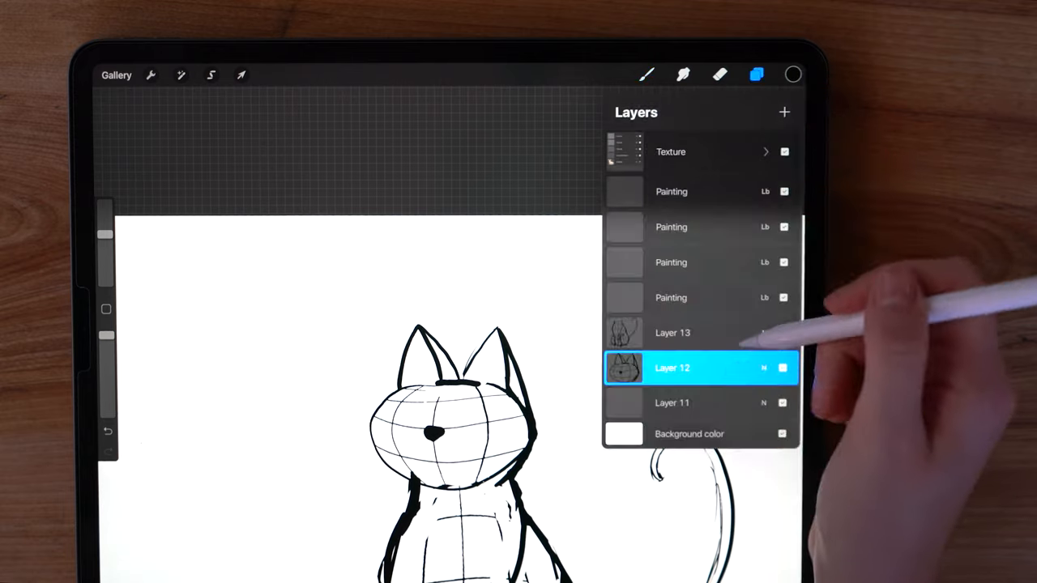
{"action": "left_click", "coordinate": [645, 74]}
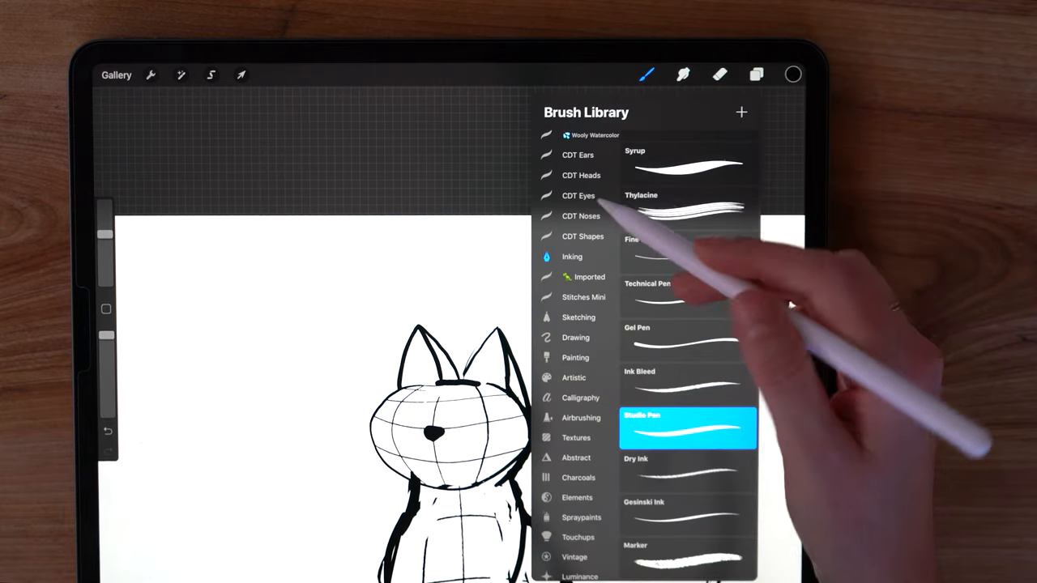
- Stamp two almond eyes from CDT Eyes beside the head and begin selecting them
{"action": "left_click", "coordinate": [578, 194]}
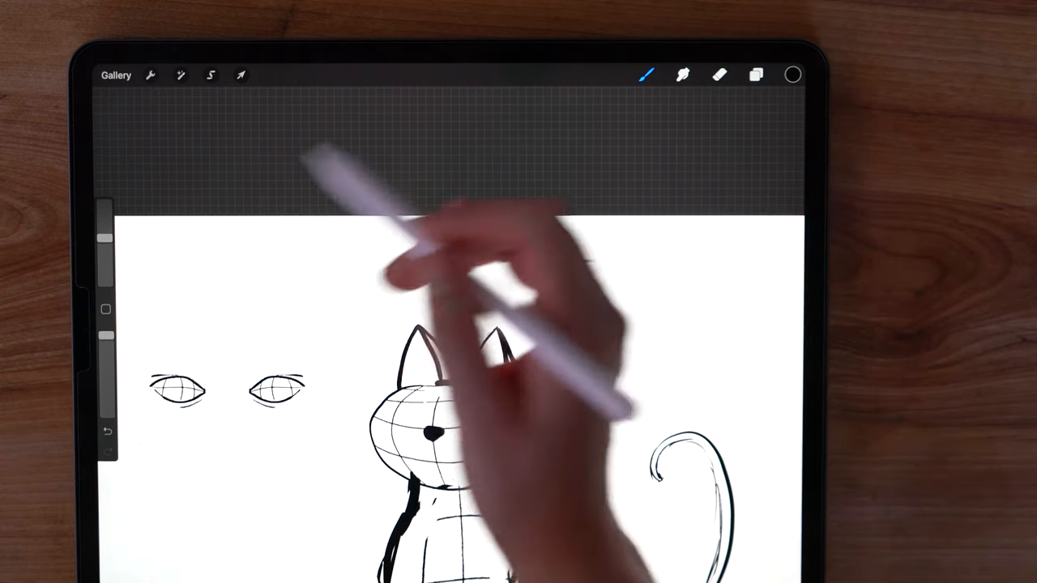
{"action": "left_click", "coordinate": [211, 74]}
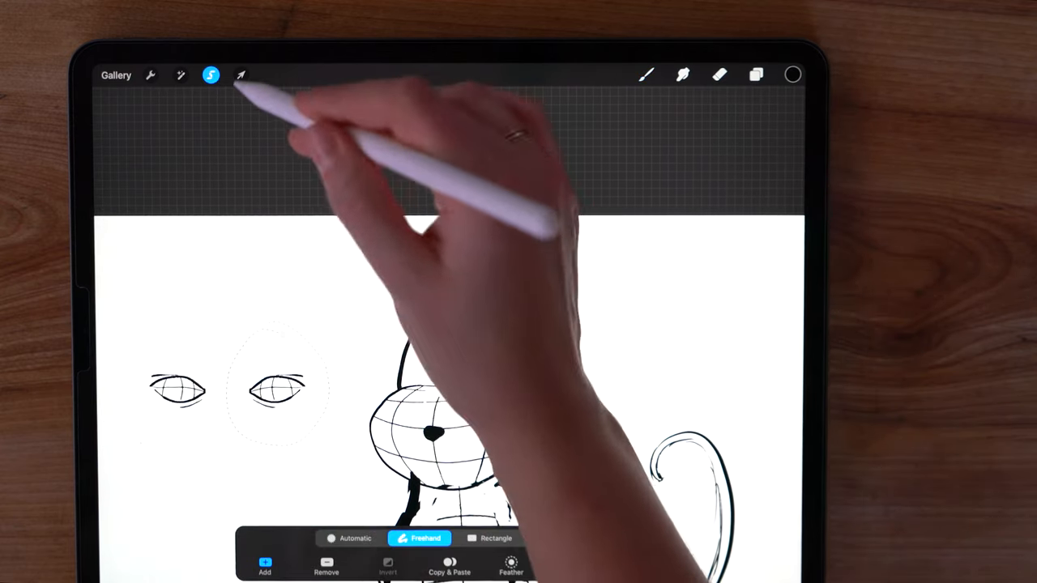
- Lasso the stamped eyes, move them onto the face and draw a mouth and whiskers
{"action": "left_click", "coordinate": [243, 78]}
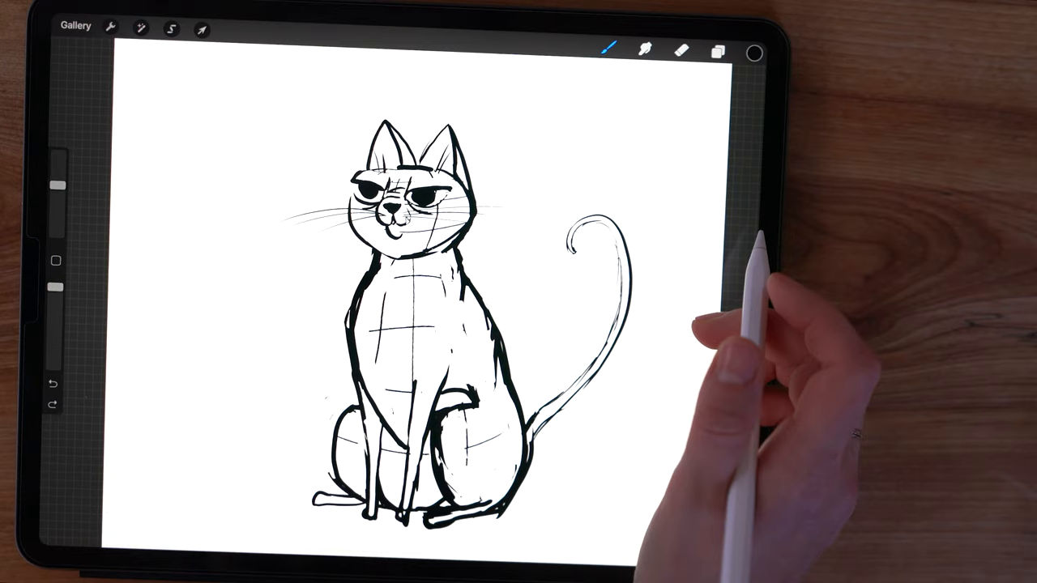
- Resize the cat's upper body and bring up Layer 11's opacity and blend settings
{"action": "left_click", "coordinate": [172, 26]}
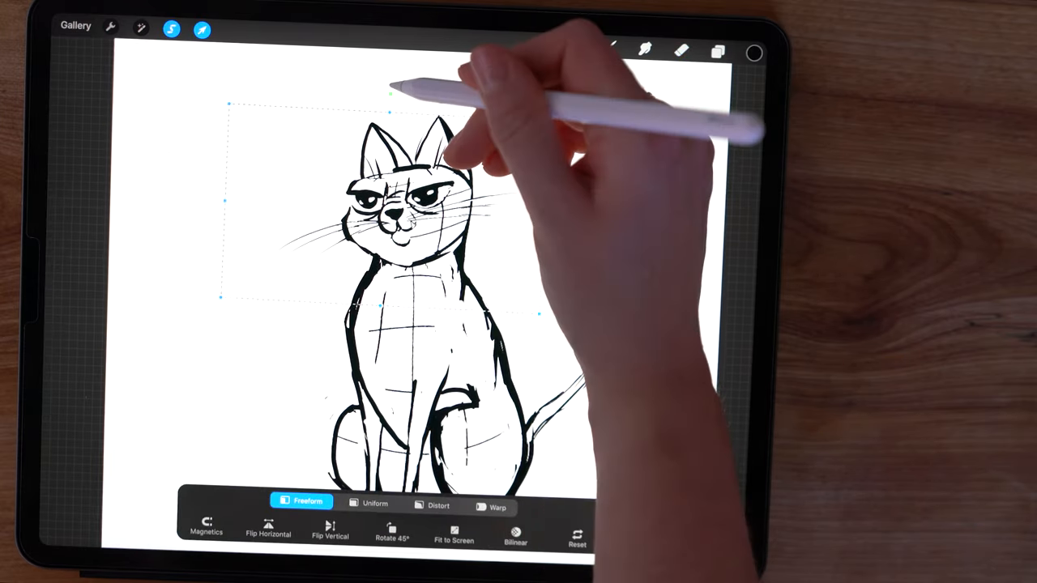
{"action": "left_click", "coordinate": [676, 50]}
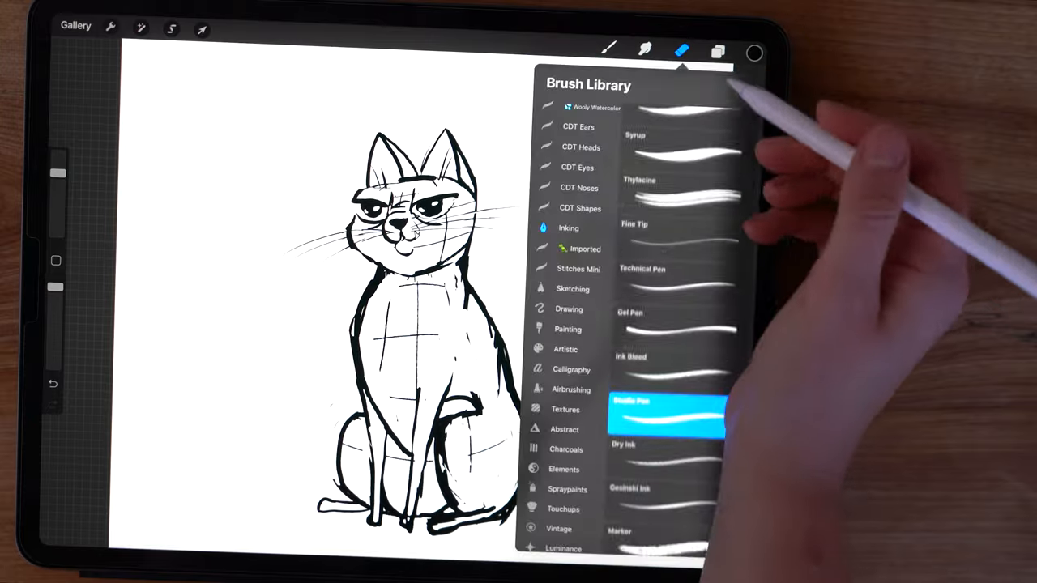
{"action": "left_click", "coordinate": [716, 52]}
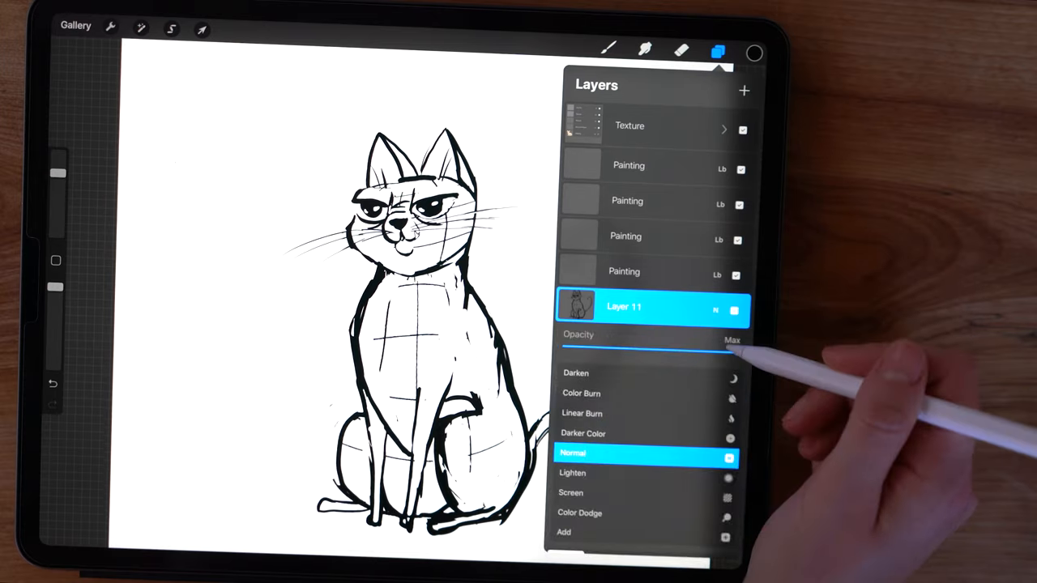
- Fade the line layer to a faint guide, pick a Painting layer and a mid grey colour
{"action": "left_click_drag", "start_coordinate": [729, 346], "coordinate": [606, 347]}
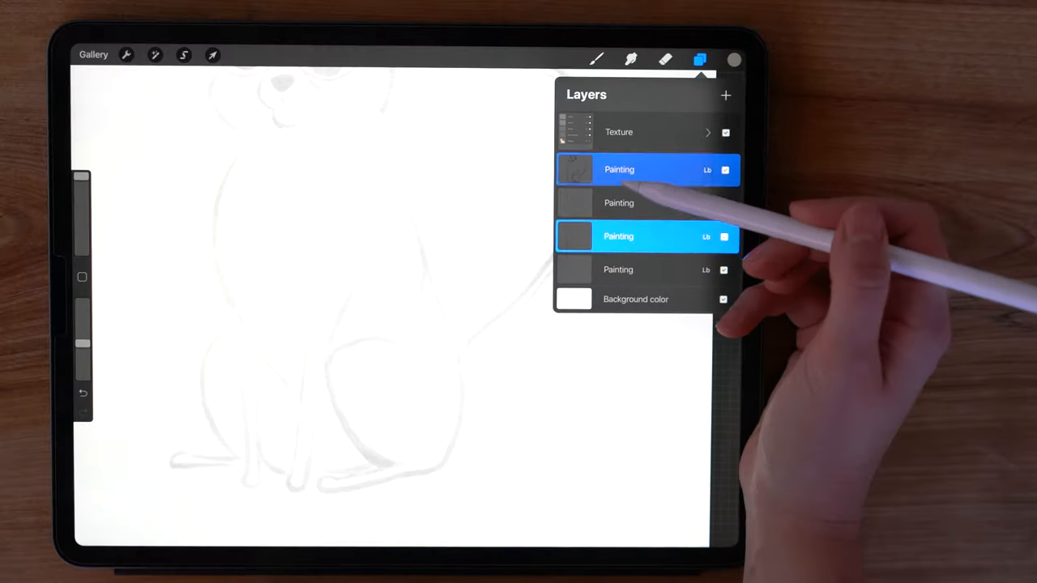
{"action": "left_click", "coordinate": [700, 58]}
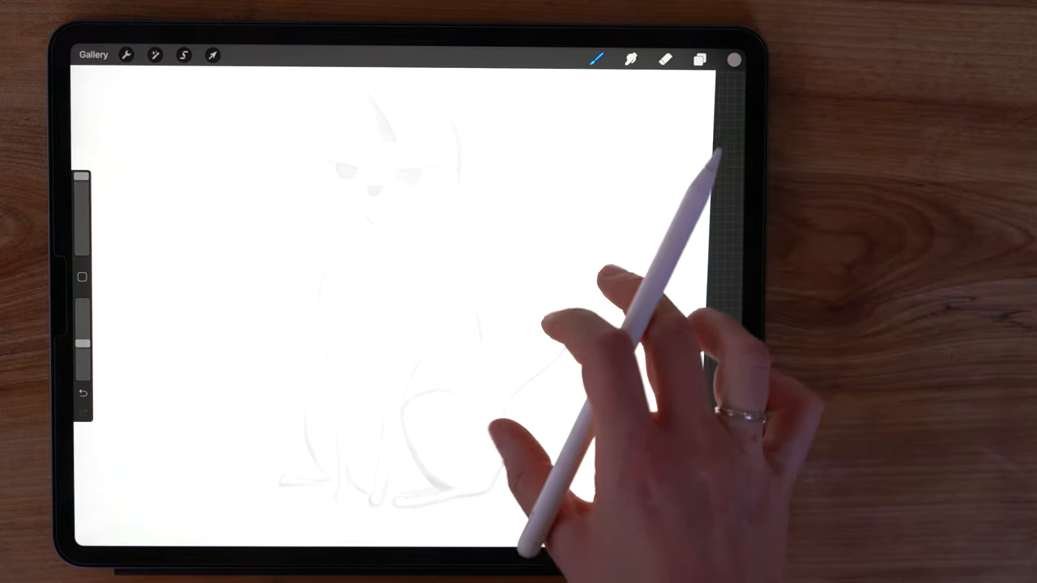
{"action": "left_click", "coordinate": [736, 58]}
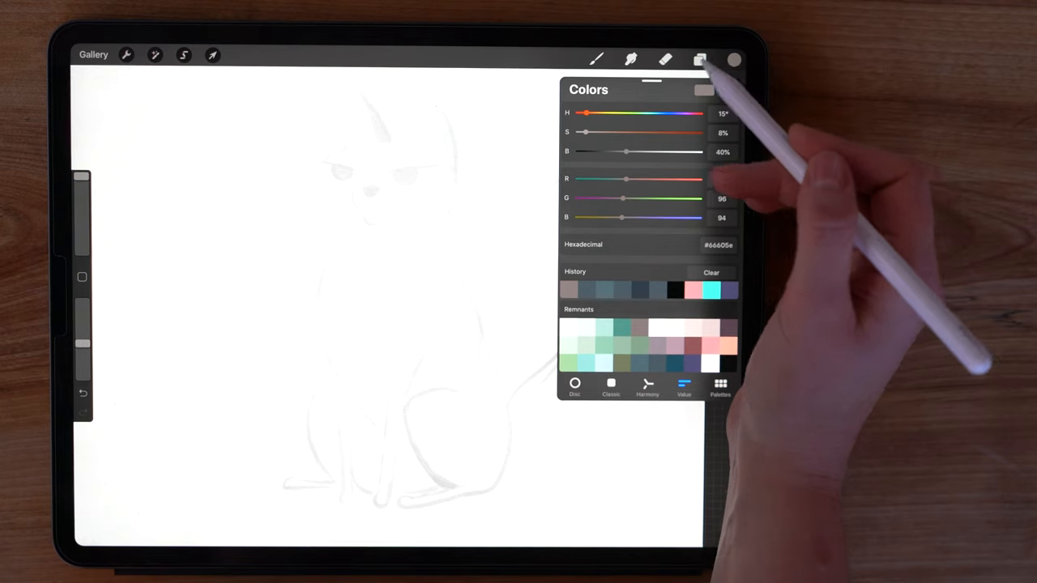
{"action": "left_click", "coordinate": [698, 59]}
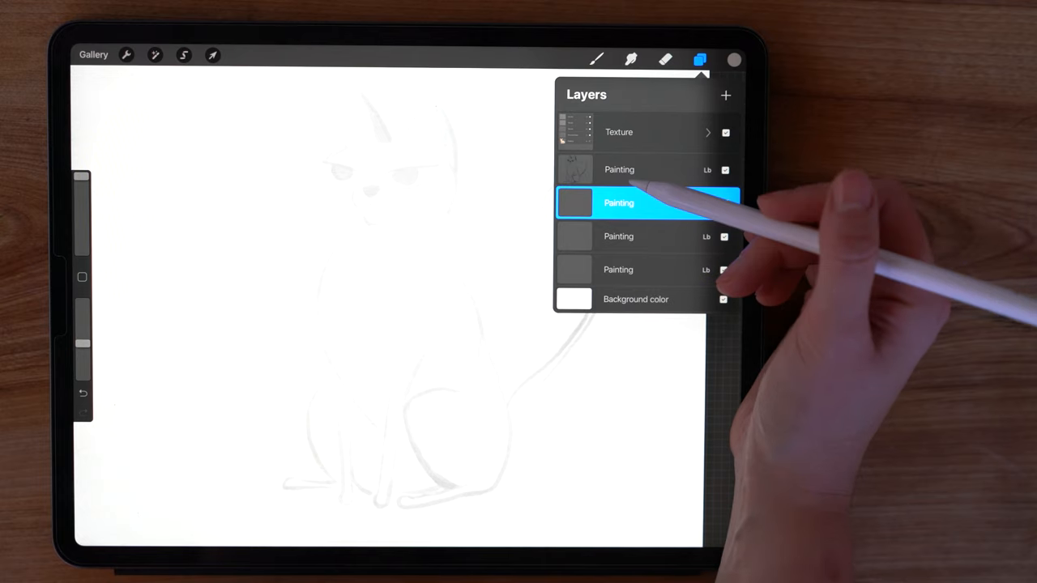
{"action": "left_click", "coordinate": [596, 59]}
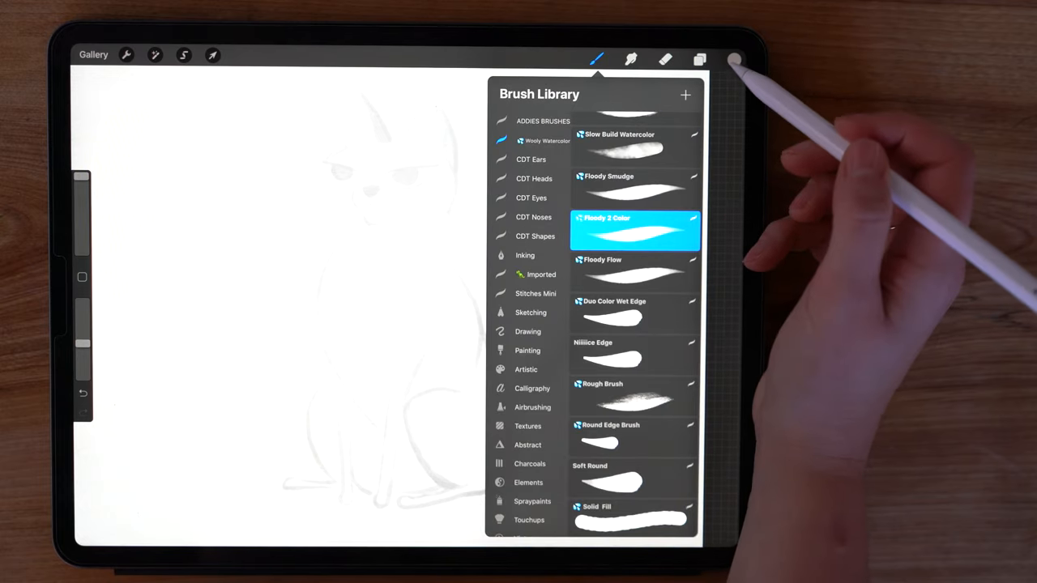
- Lay a soft grey watercolour base coat over the cat's head, body, legs and tail
{"action": "left_click", "coordinate": [739, 59]}
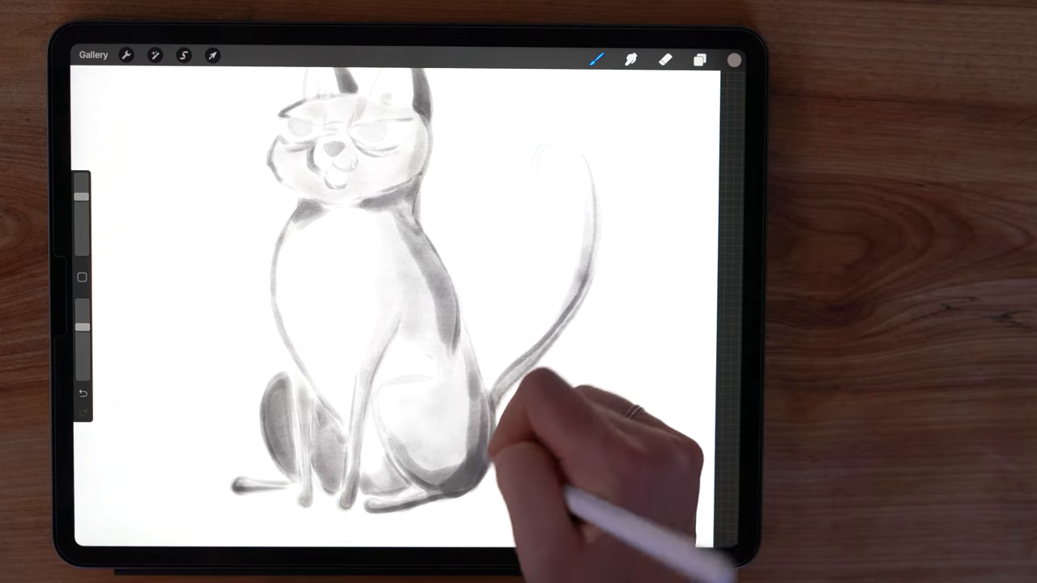
{"action": "left_click", "coordinate": [698, 58]}
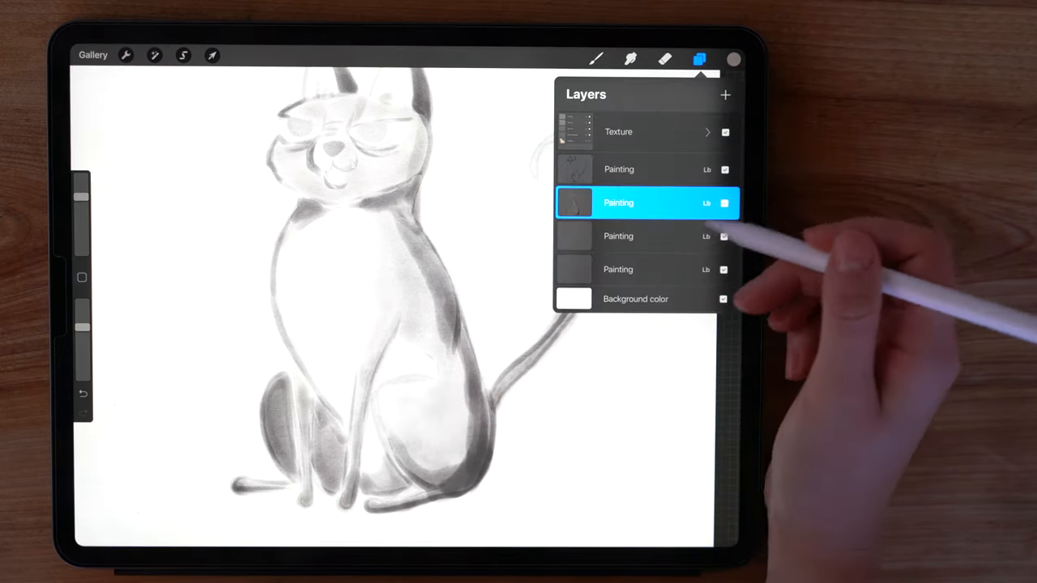
- On the middle Painting layer, deepen the grey shading on the ears, back, legs and tail
{"action": "left_click", "coordinate": [731, 58]}
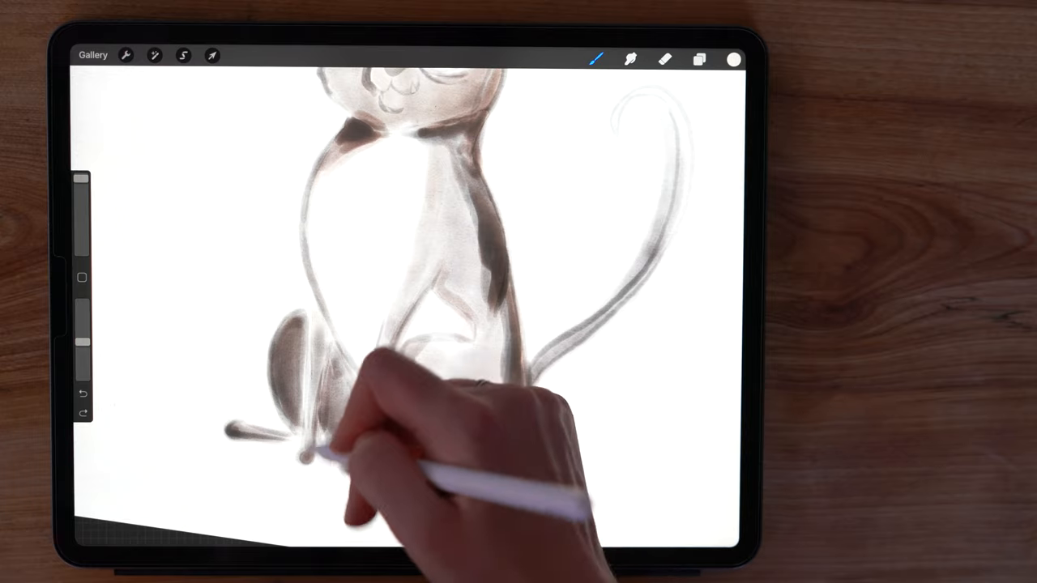
{"action": "left_click", "coordinate": [697, 59]}
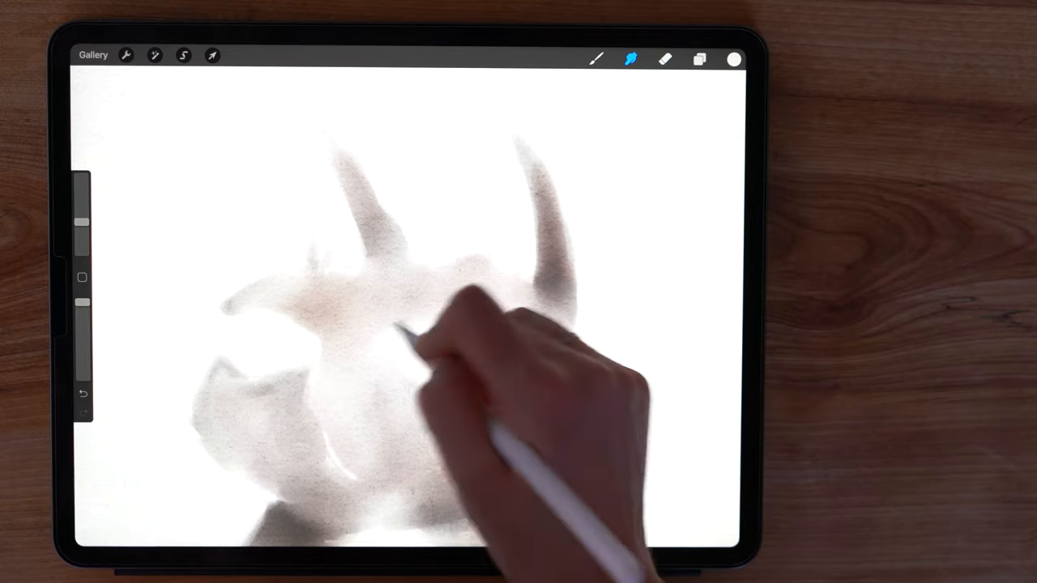
{"action": "left_click", "coordinate": [701, 58]}
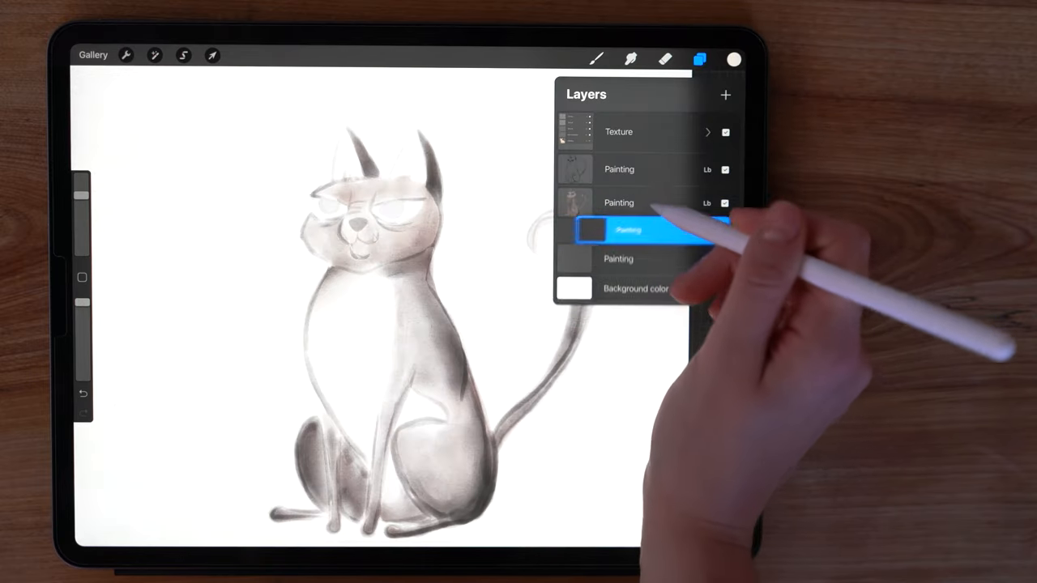
- On a lower Painting layer, draw the grumpy eyes, brows and dark face lines
{"action": "left_click", "coordinate": [733, 58]}
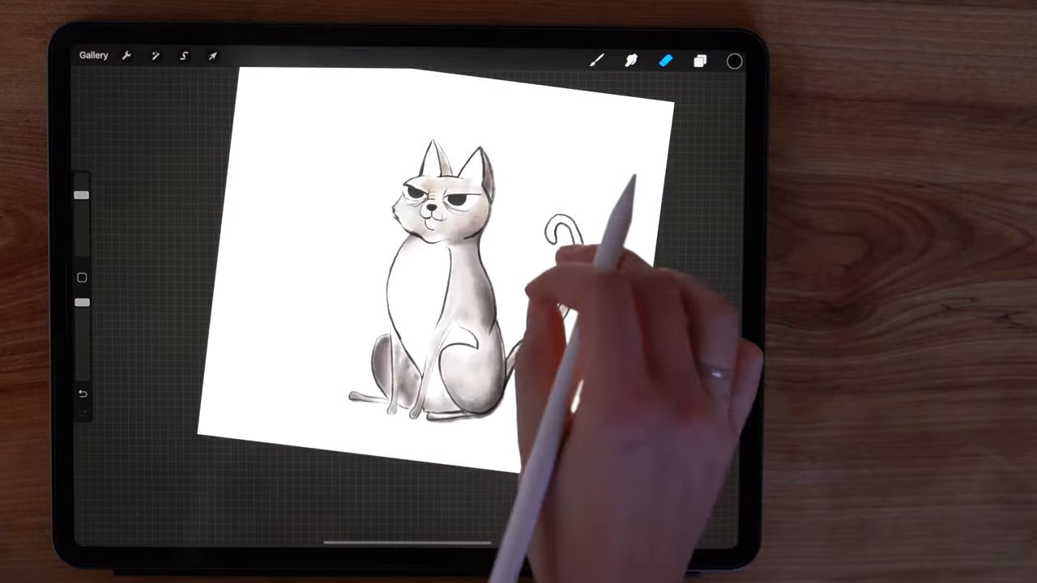
- Trace dark watercolour outlines around the cat's body, legs and tail
{"action": "left_click", "coordinate": [700, 61]}
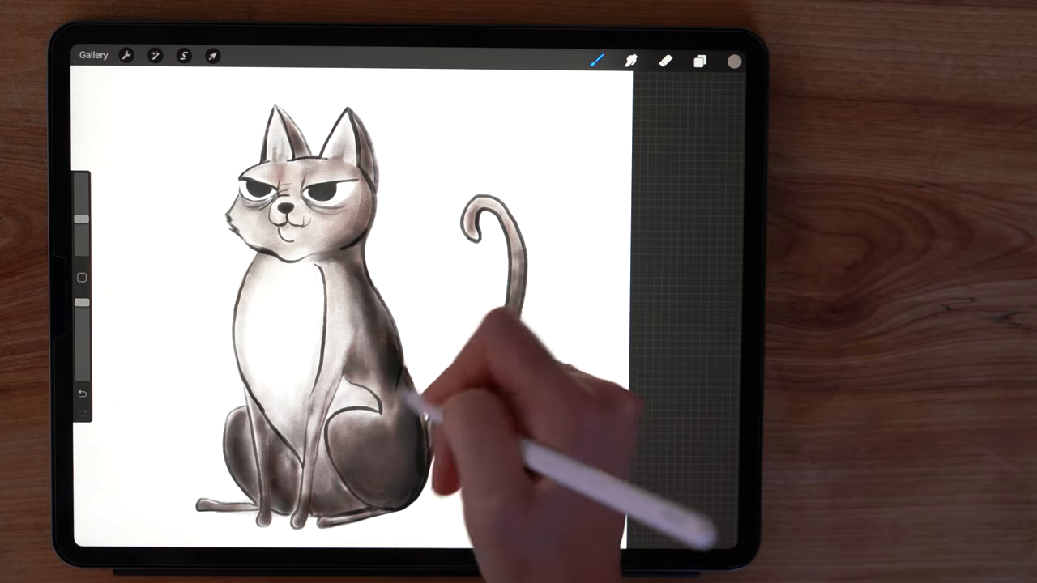
- Dab bright white highlights onto both of the cat's pupils
{"action": "left_click", "coordinate": [702, 58]}
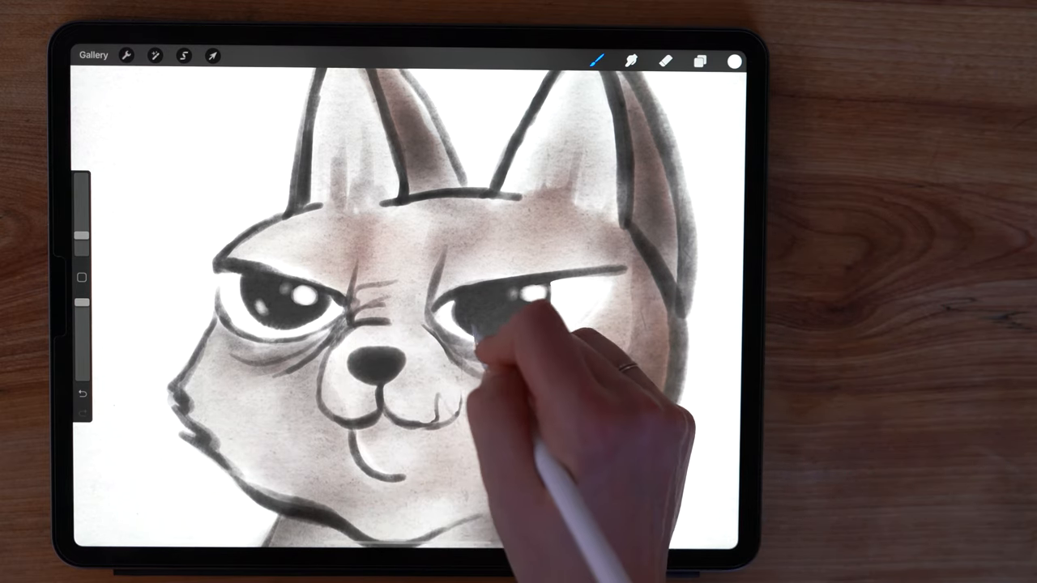
{"action": "left_click", "coordinate": [732, 62]}
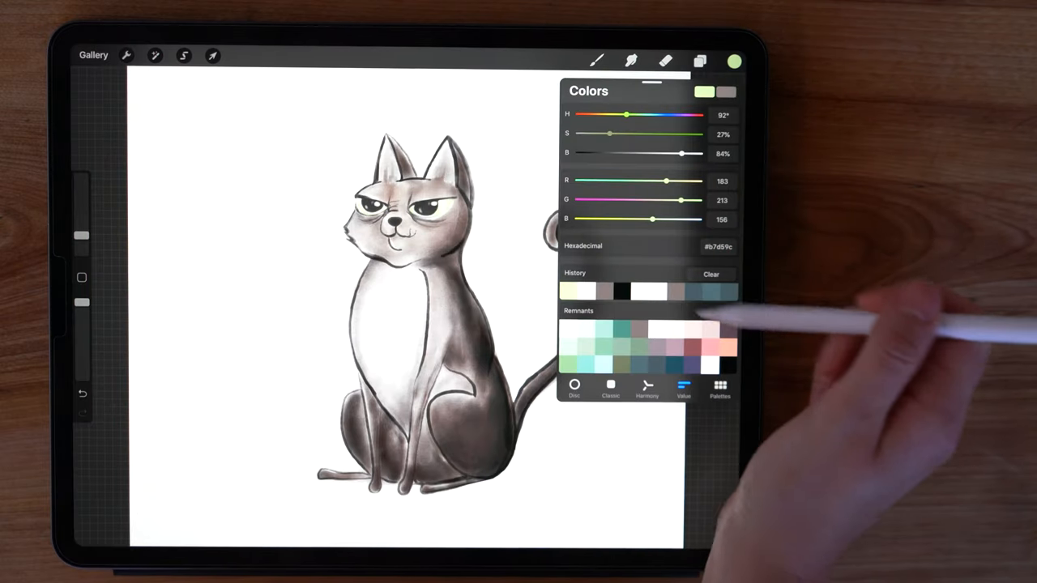
- Tint the cat's eyes with a pale yellow-green wash
{"action": "left_click", "coordinate": [600, 58]}
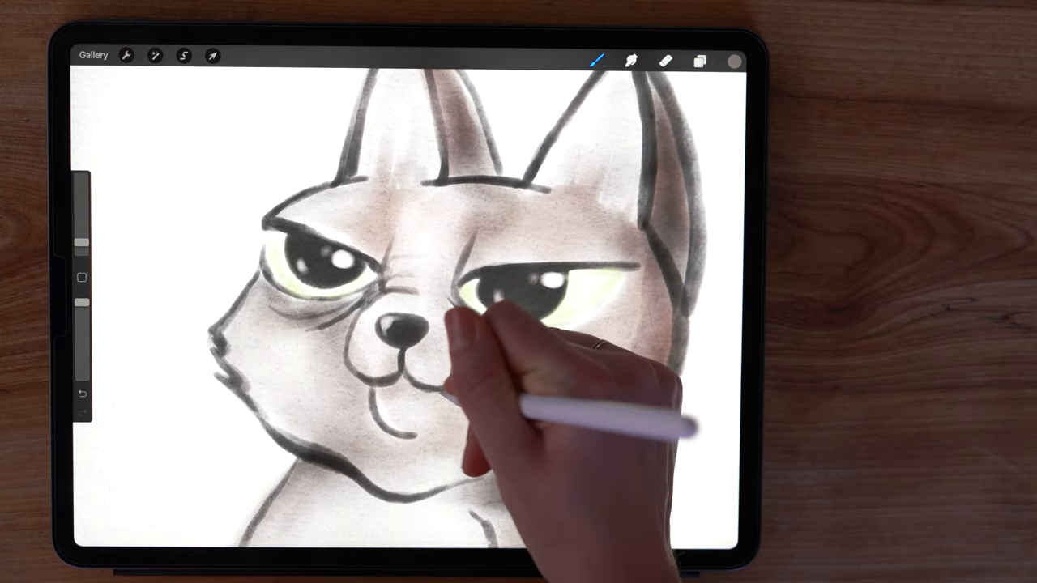
- Paint the cat's nose soft pink and touch up the dark grey leg shading
{"action": "left_click", "coordinate": [736, 59]}
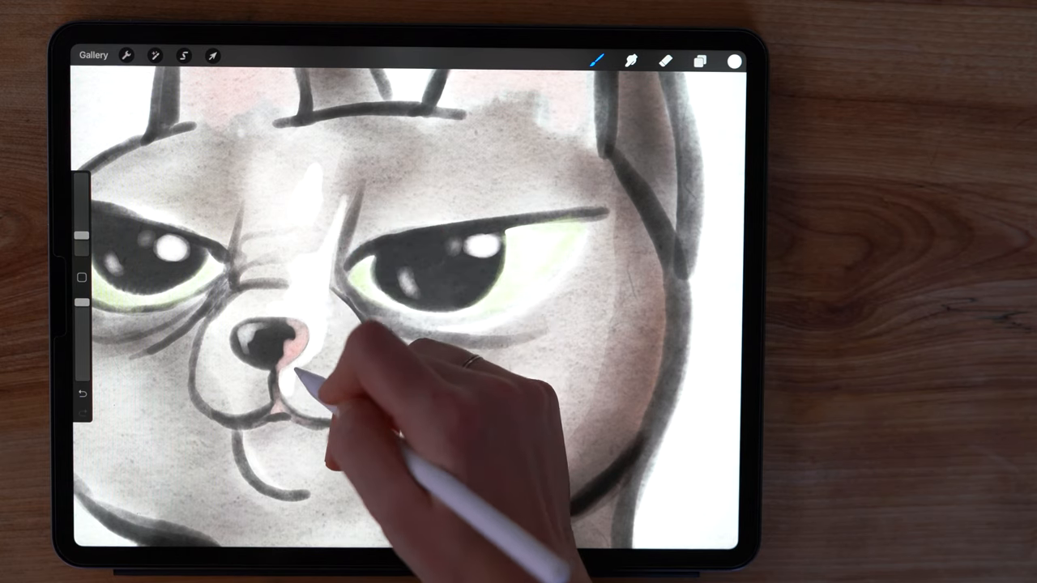
{"action": "left_click_drag", "start_coordinate": [324, 373], "coordinate": [364, 397]}
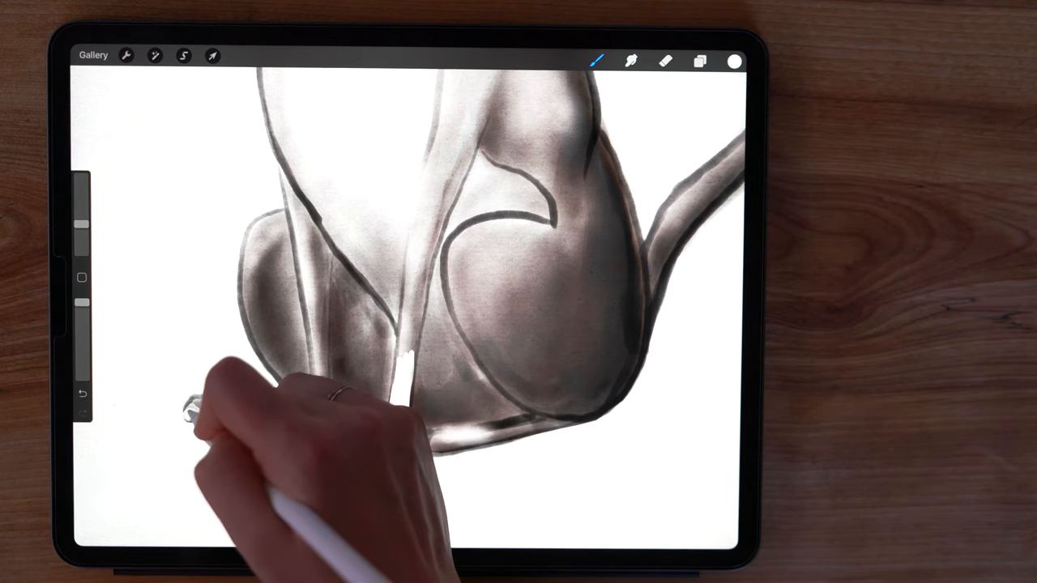
- On the new bottom layer, paint a soft grey shadow beneath the cat and tidy it with the eraser
{"action": "left_click", "coordinate": [706, 62]}
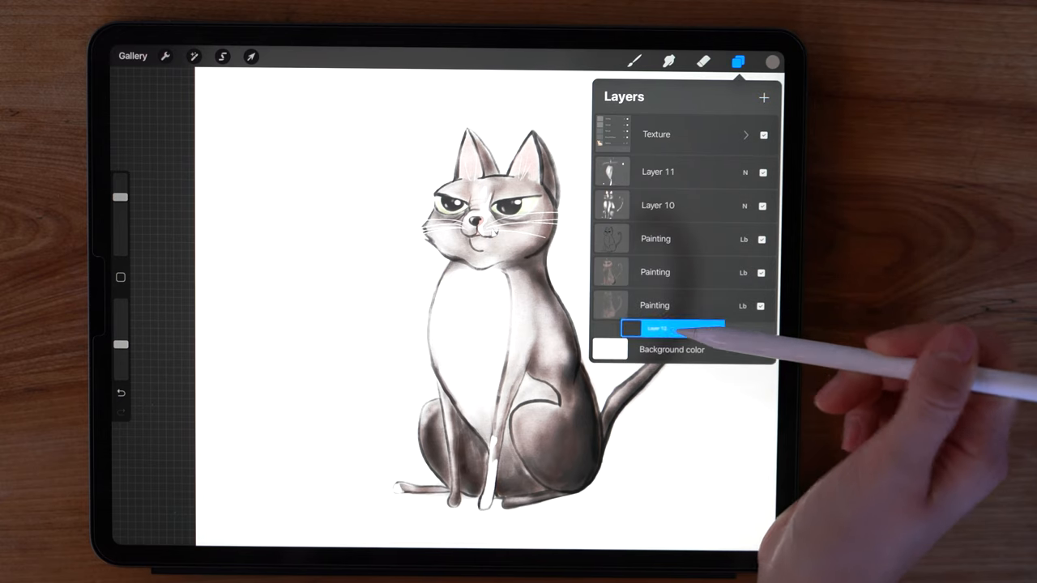
{"action": "left_click", "coordinate": [773, 60]}
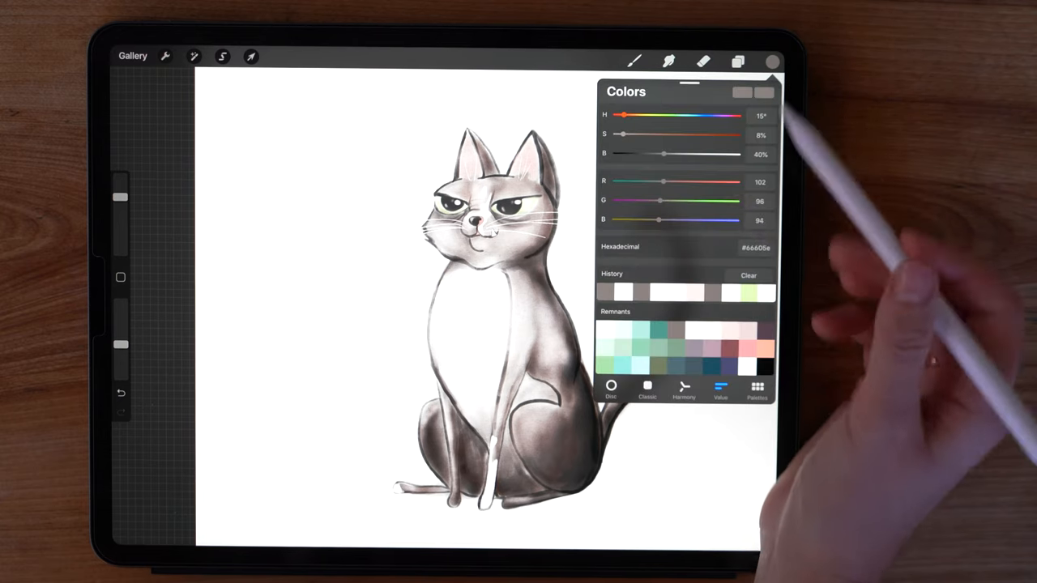
{"action": "left_click", "coordinate": [638, 62]}
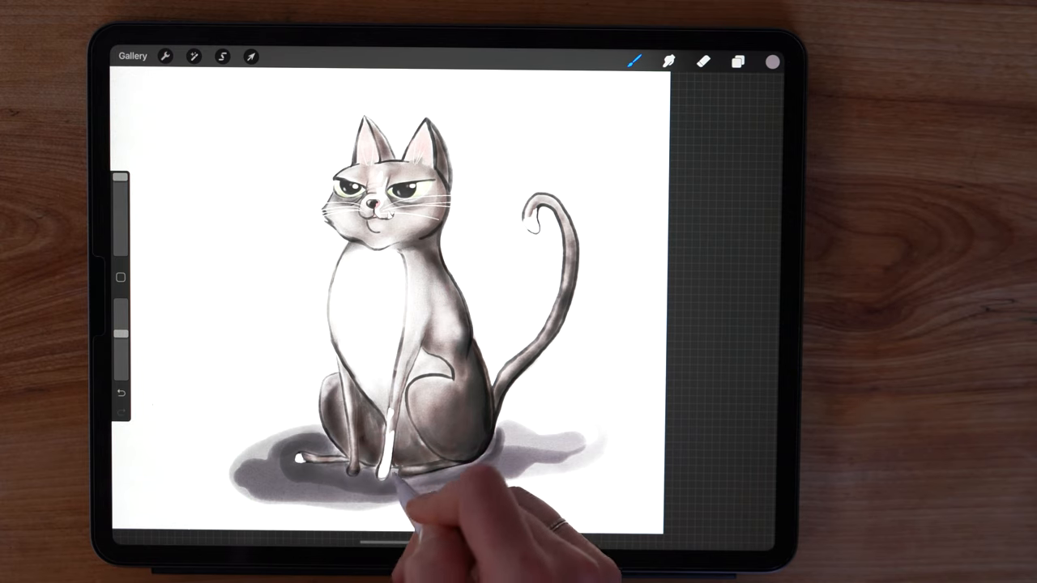
{"action": "left_click", "coordinate": [703, 62]}
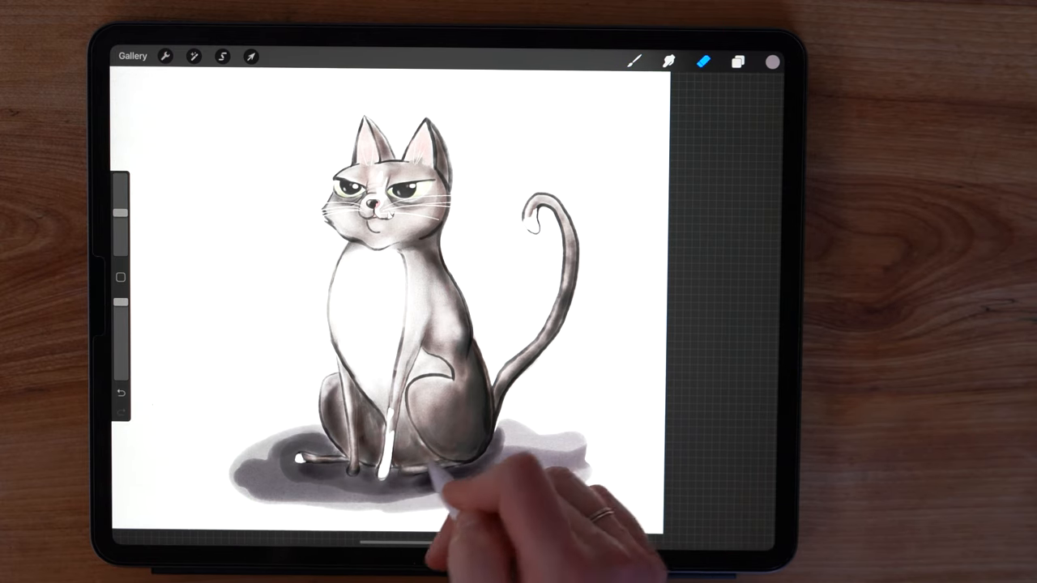